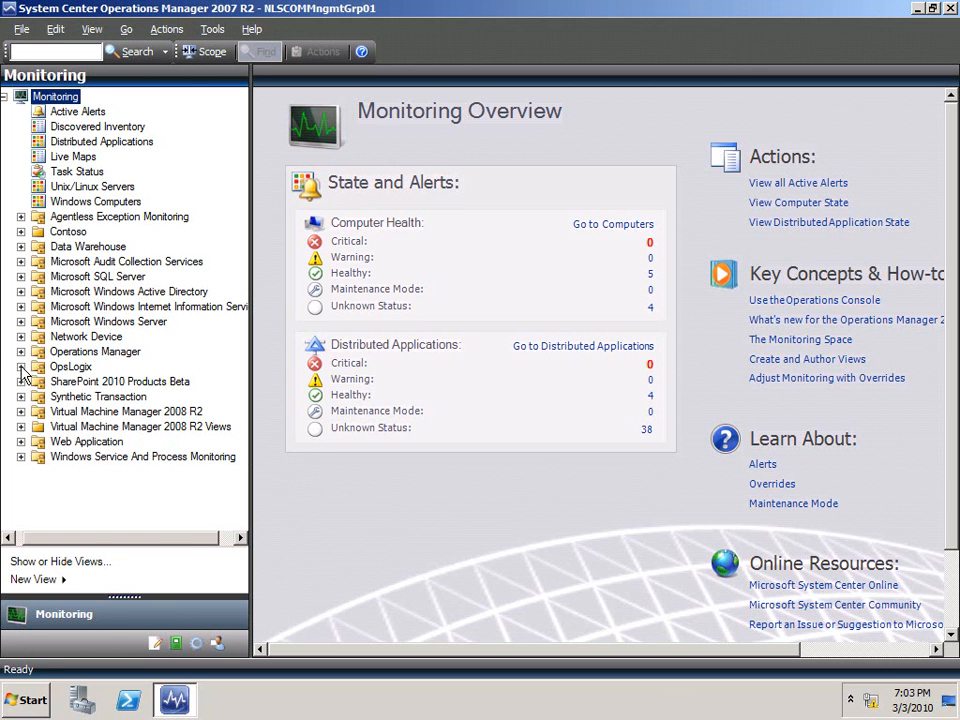
- Expand the OpsLogix monitoring folder and pick its Device Configuration view
{"action": "left_click", "coordinate": [22, 366]}
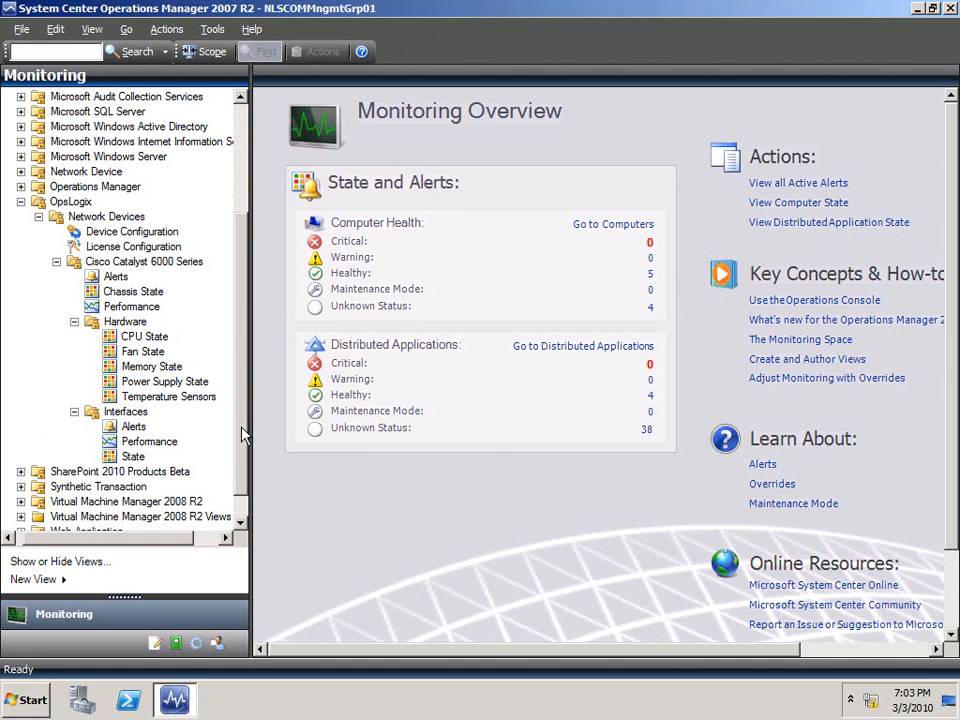
{"action": "mouse_move", "coordinate": [224, 410]}
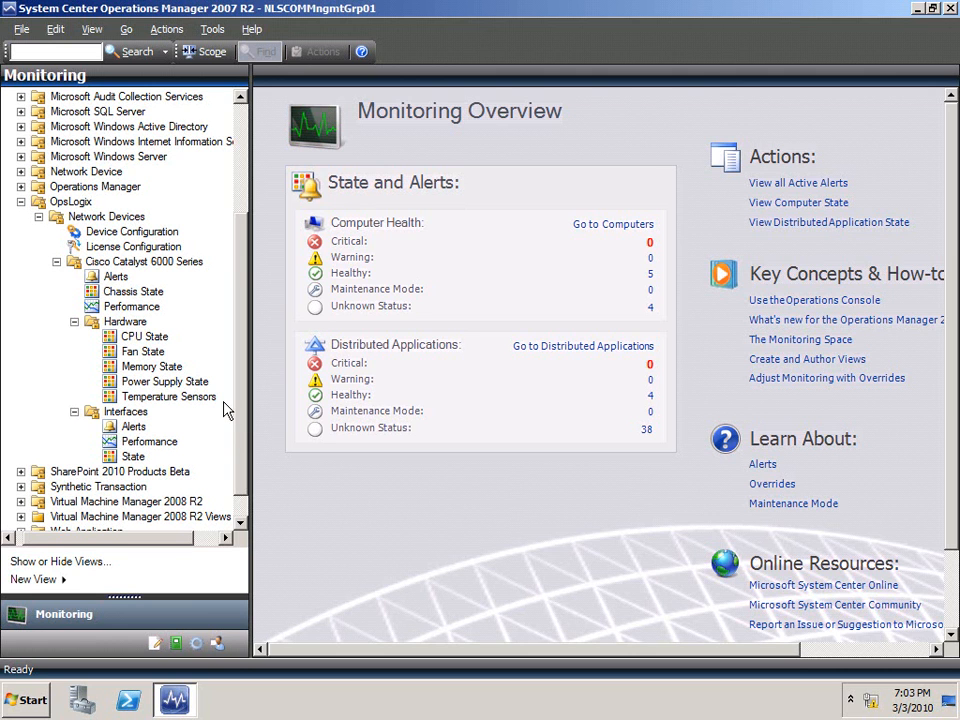
{"action": "mouse_move", "coordinate": [128, 288]}
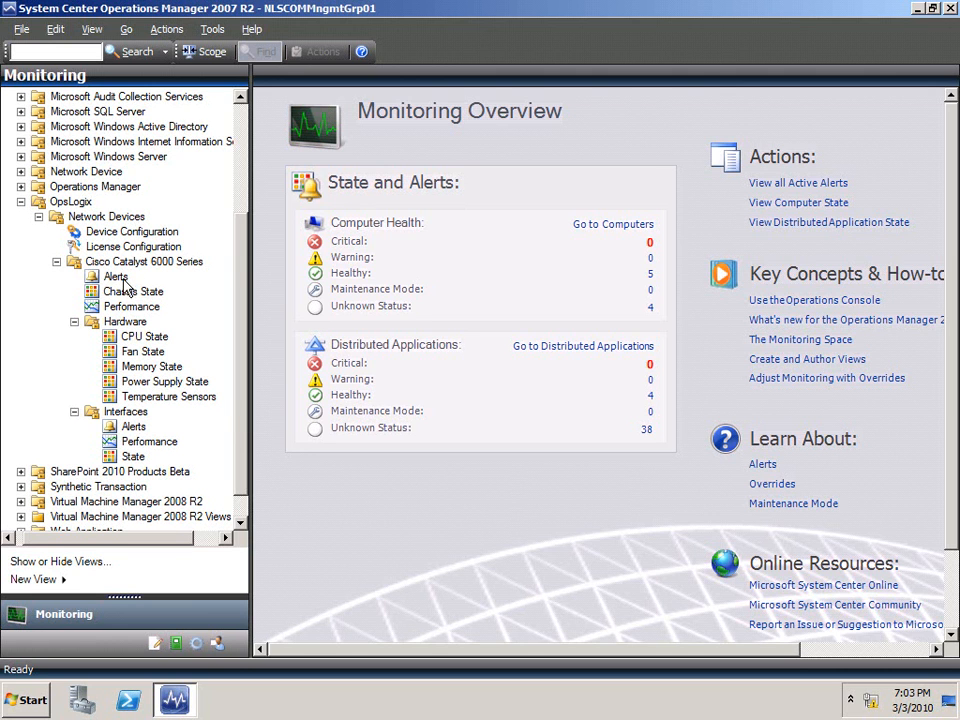
{"action": "mouse_move", "coordinate": [130, 382]}
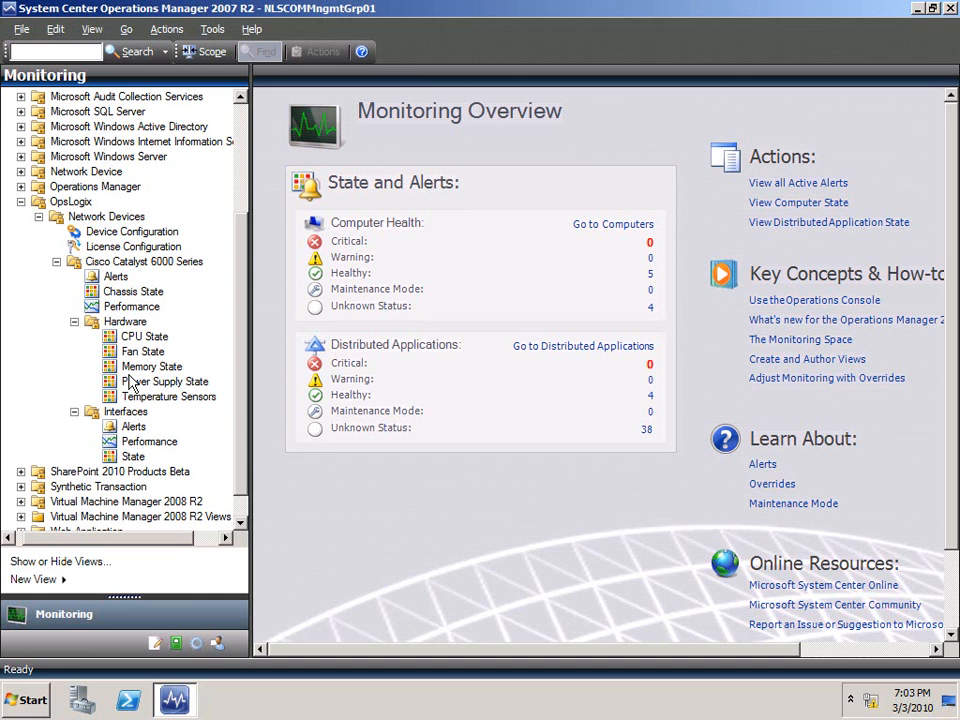
{"action": "left_click", "coordinate": [132, 232]}
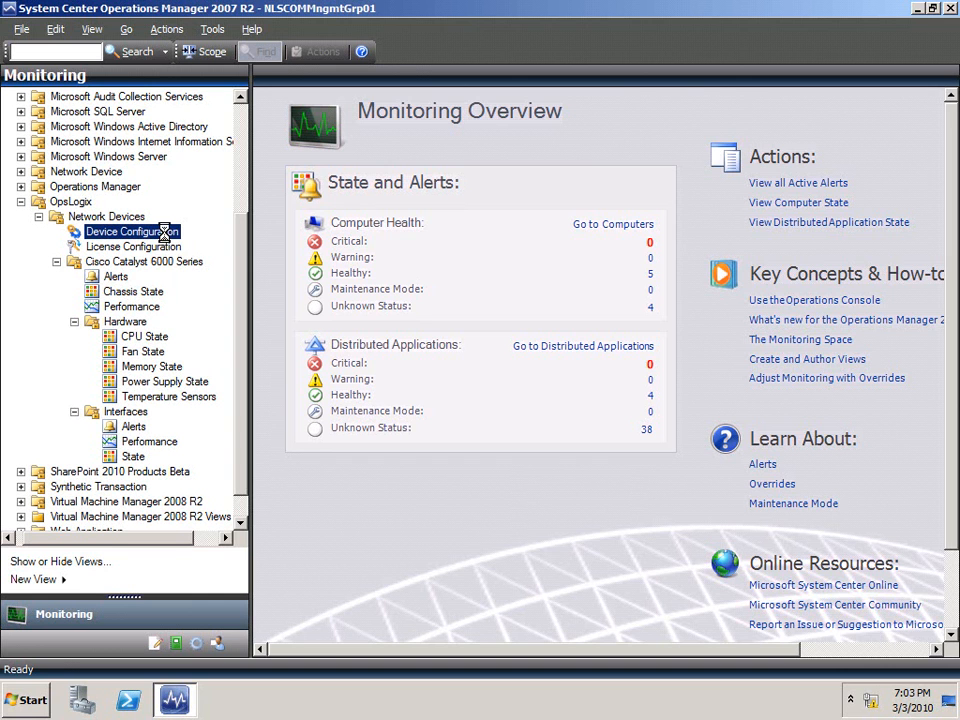
- Show the OpsLogix Device Configuration view listing the HQ and Backbone devices
{"action": "left_click", "coordinate": [132, 232]}
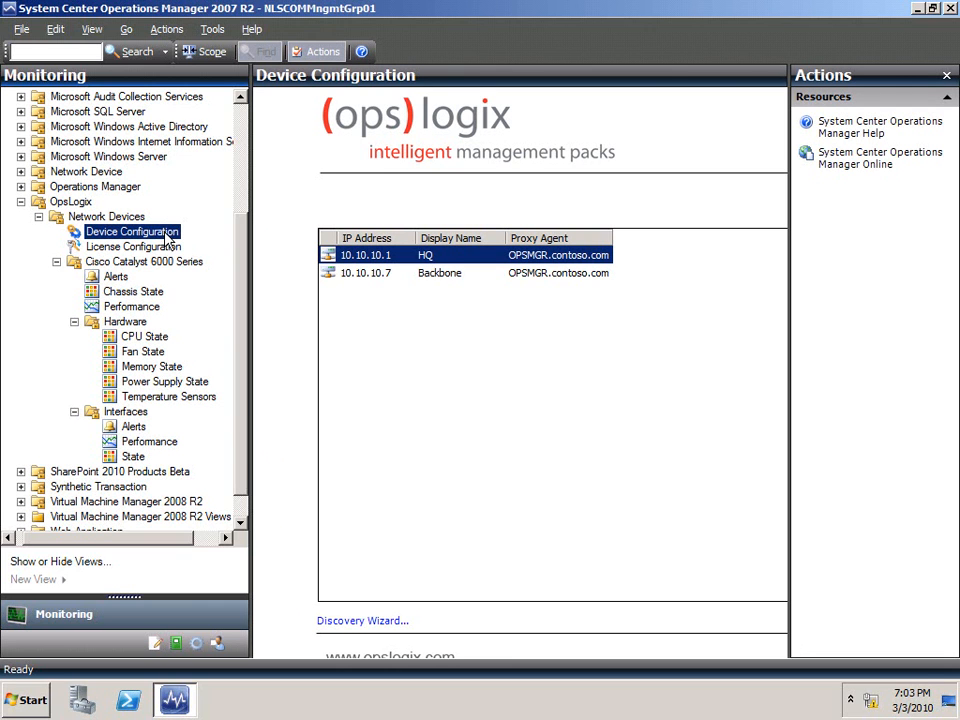
{"action": "mouse_move", "coordinate": [230, 260]}
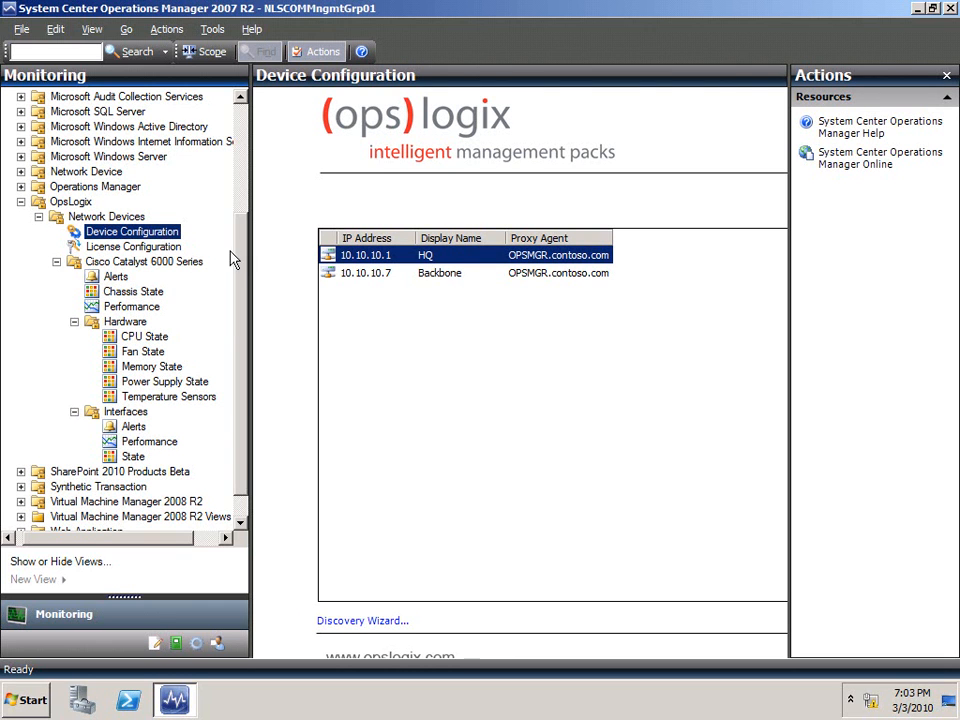
{"action": "mouse_move", "coordinate": [362, 620]}
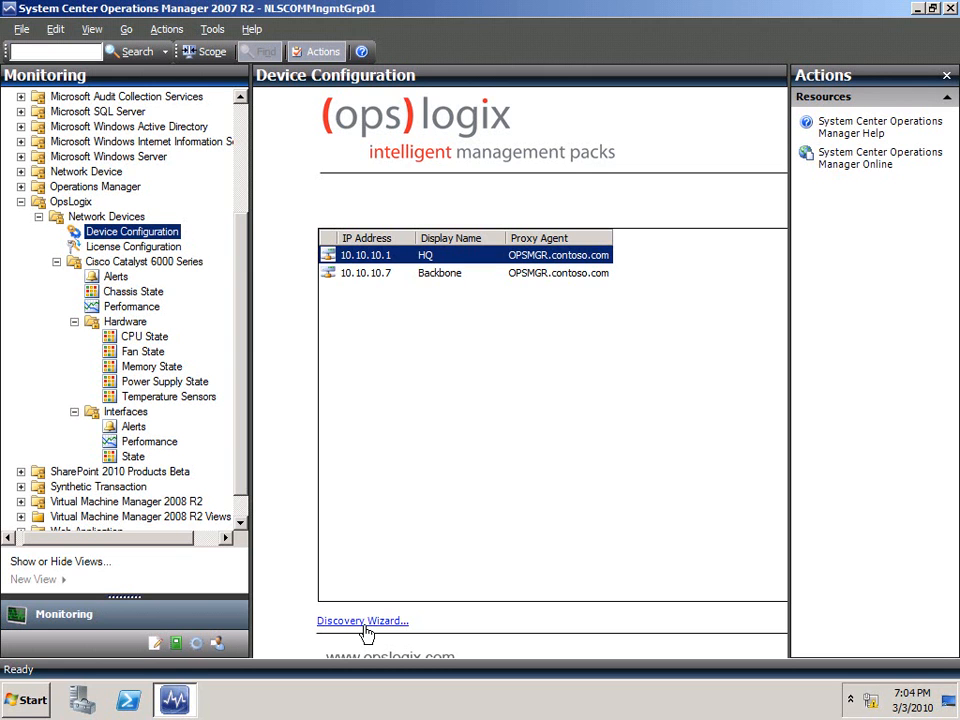
- Launch the OpsLogix Discovery Wizard and choose SNMP Version 3
{"action": "left_click", "coordinate": [362, 620]}
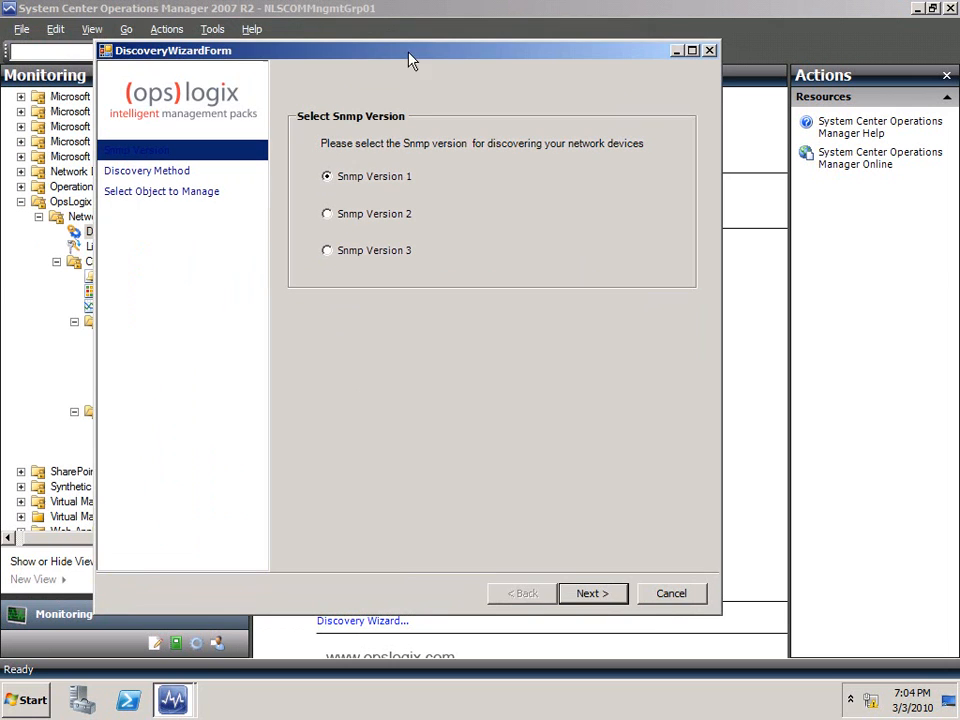
{"action": "mouse_move", "coordinate": [436, 122]}
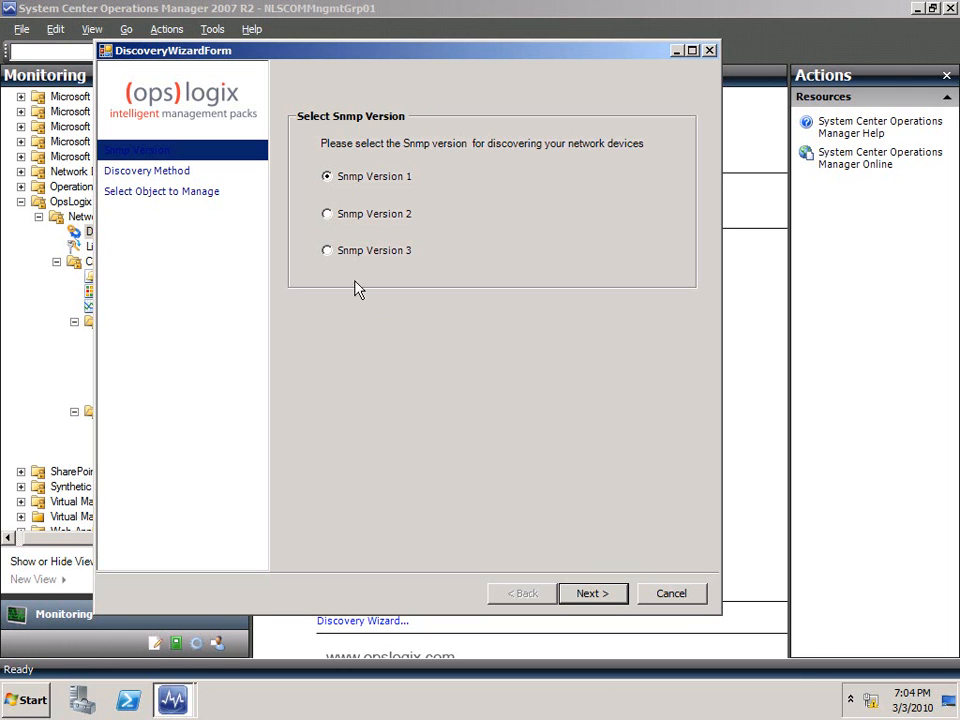
{"action": "left_click", "coordinate": [328, 250]}
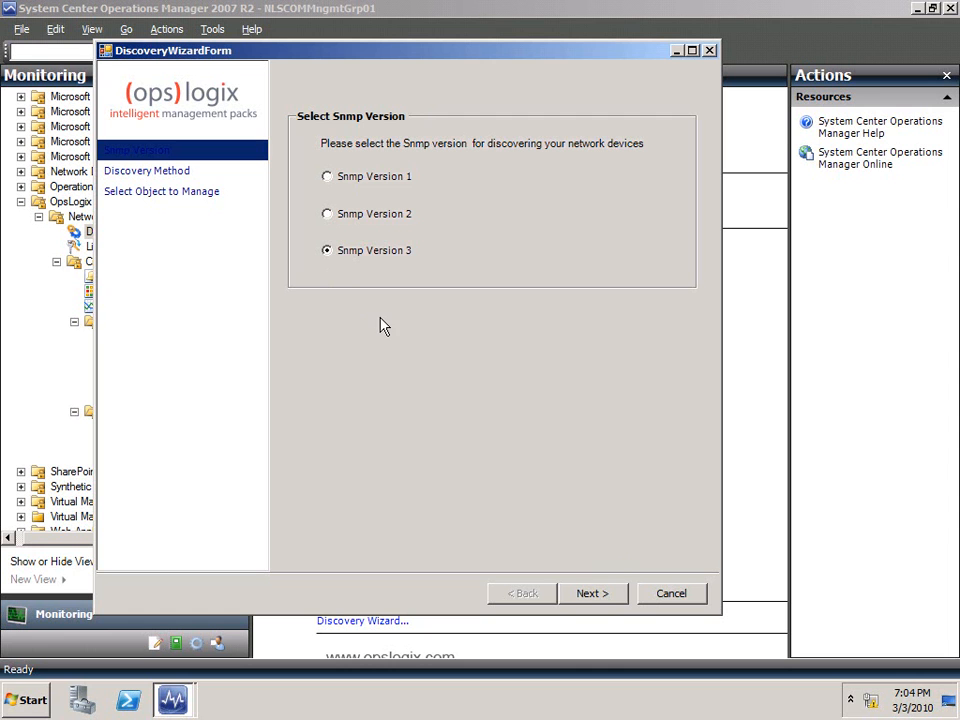
- Enter a discovery address range from 10.10.10.1 to 10.10.10.99
{"action": "left_click", "coordinate": [592, 592]}
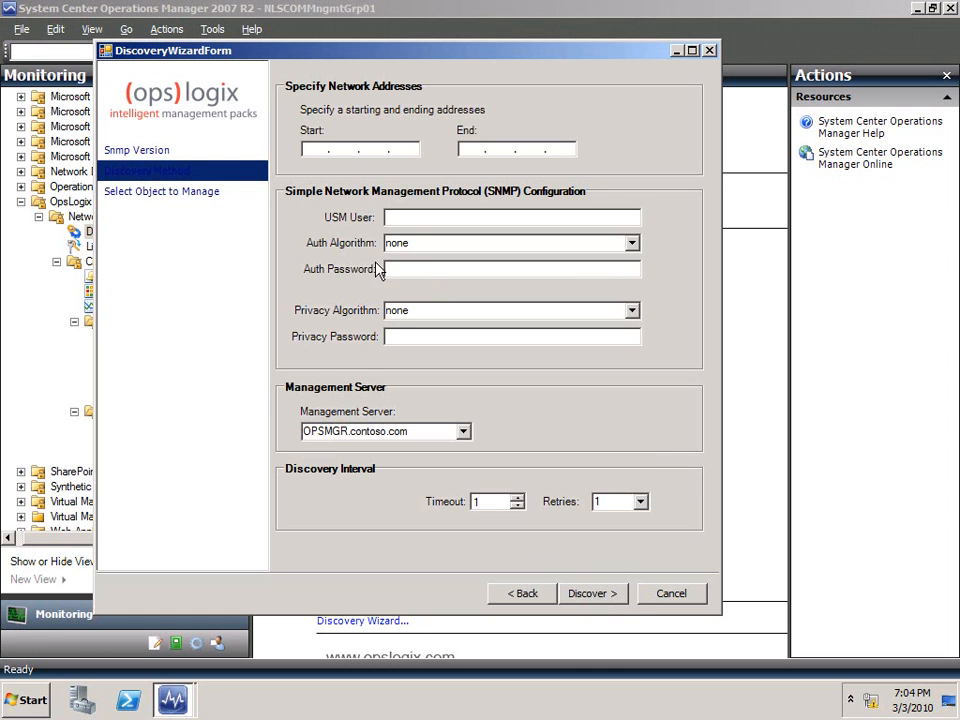
{"action": "type", "text": "10 ."}
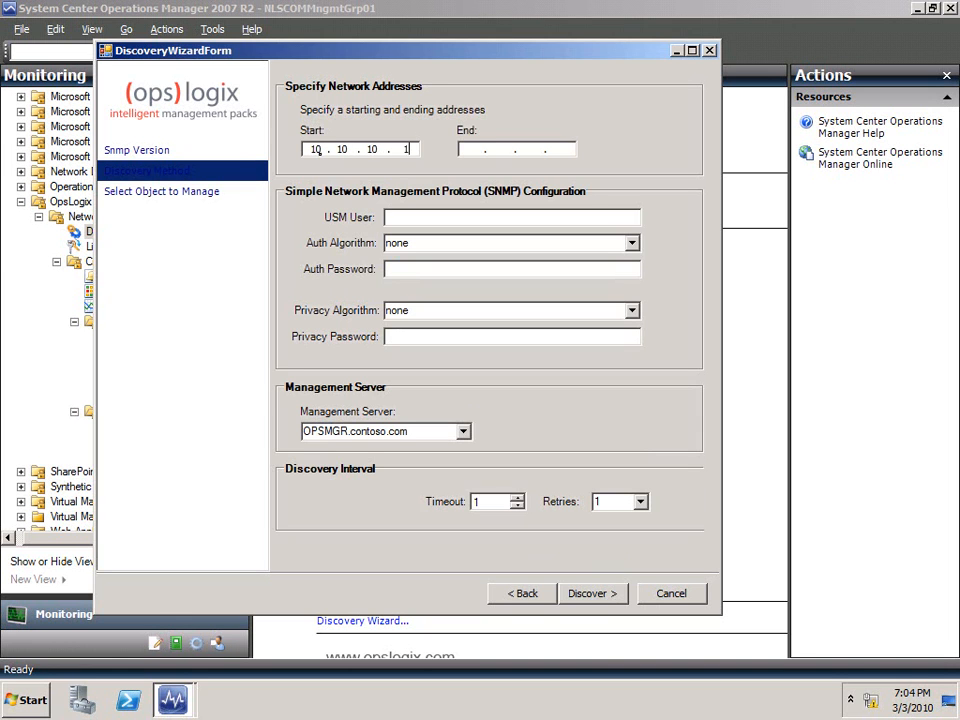
{"action": "type", "text": "10.10.10.99"}
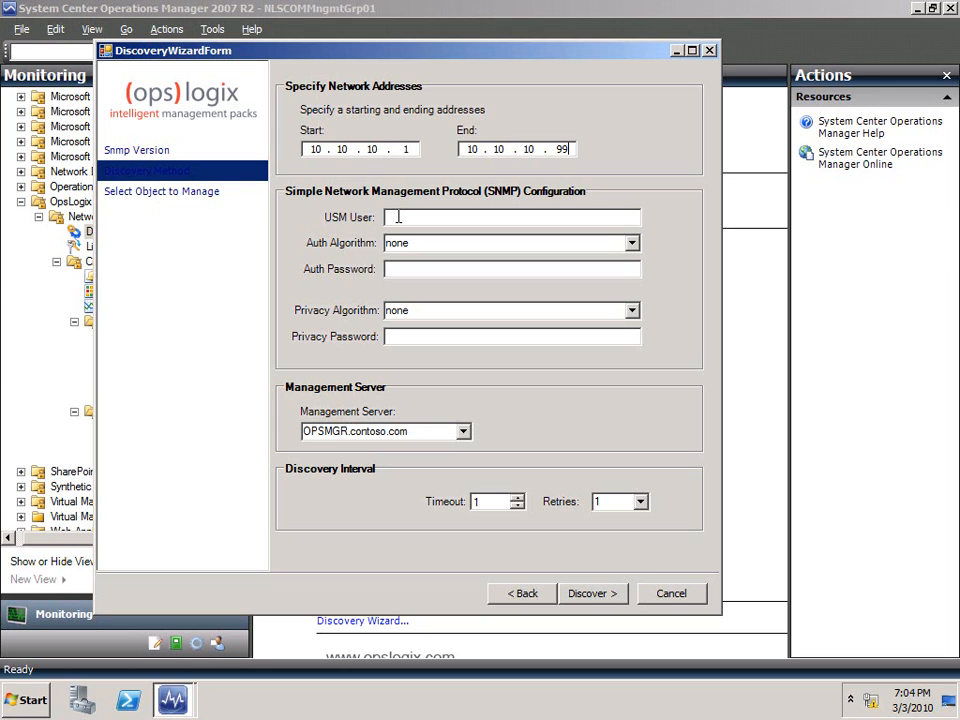
{"action": "mouse_move", "coordinate": [448, 244]}
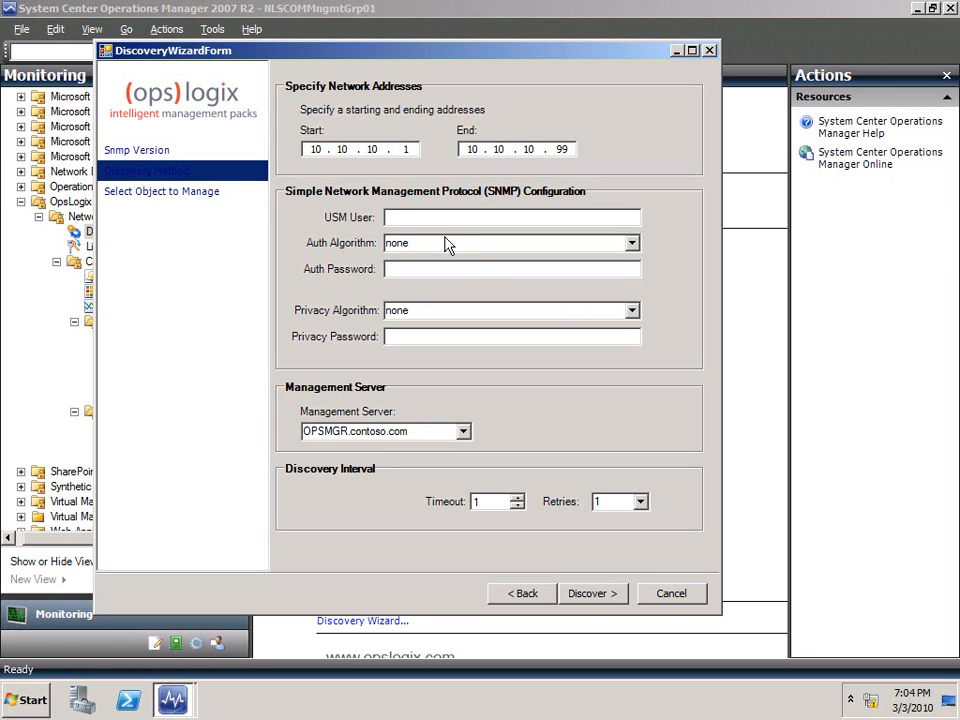
{"action": "mouse_move", "coordinate": [412, 310]}
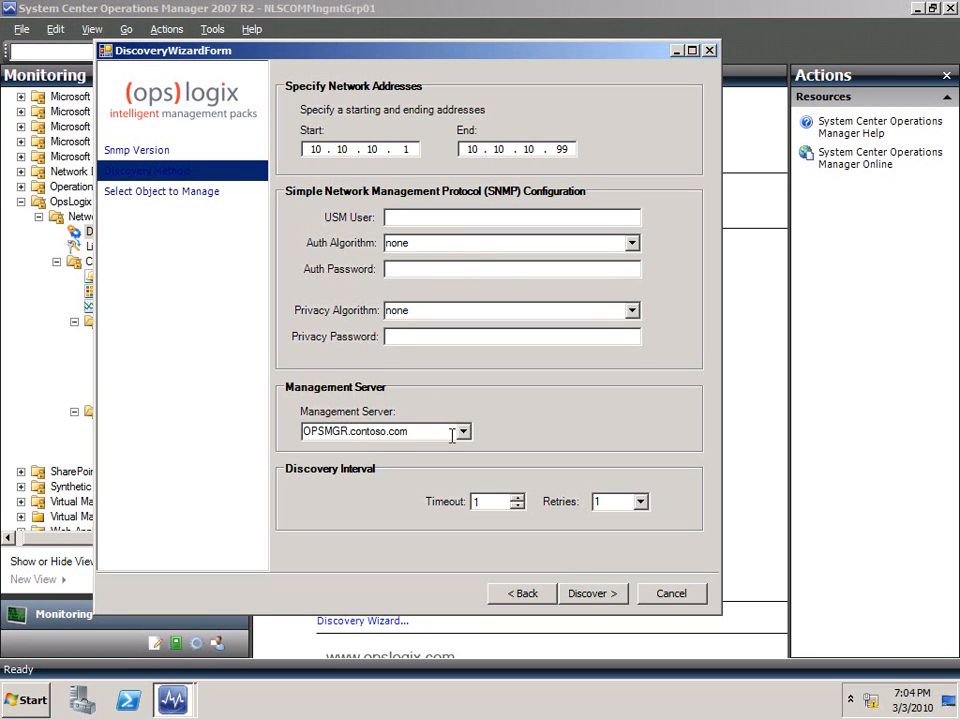
{"action": "mouse_move", "coordinate": [462, 444]}
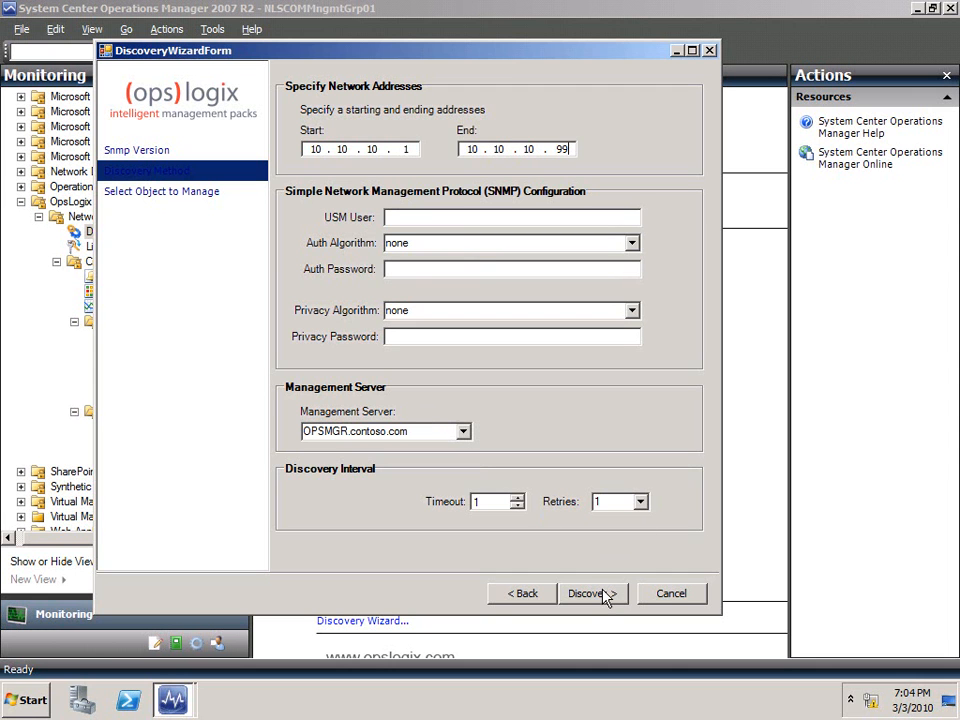
{"action": "mouse_move", "coordinate": [660, 598]}
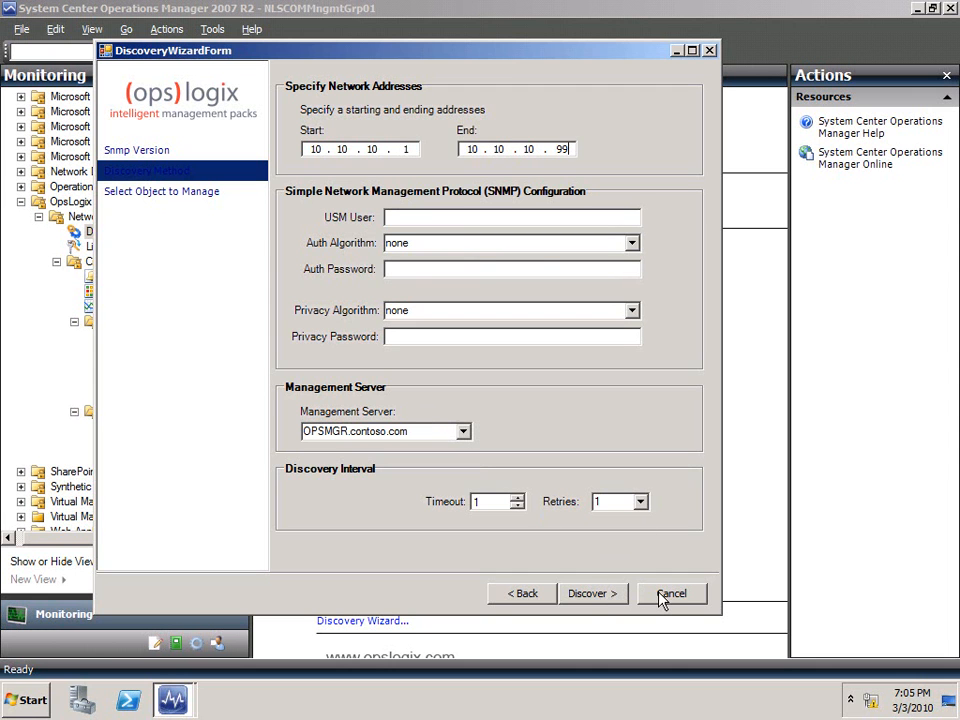
- Cancel the discovery wizard, returning to the Device Configuration list
{"action": "left_click", "coordinate": [672, 592]}
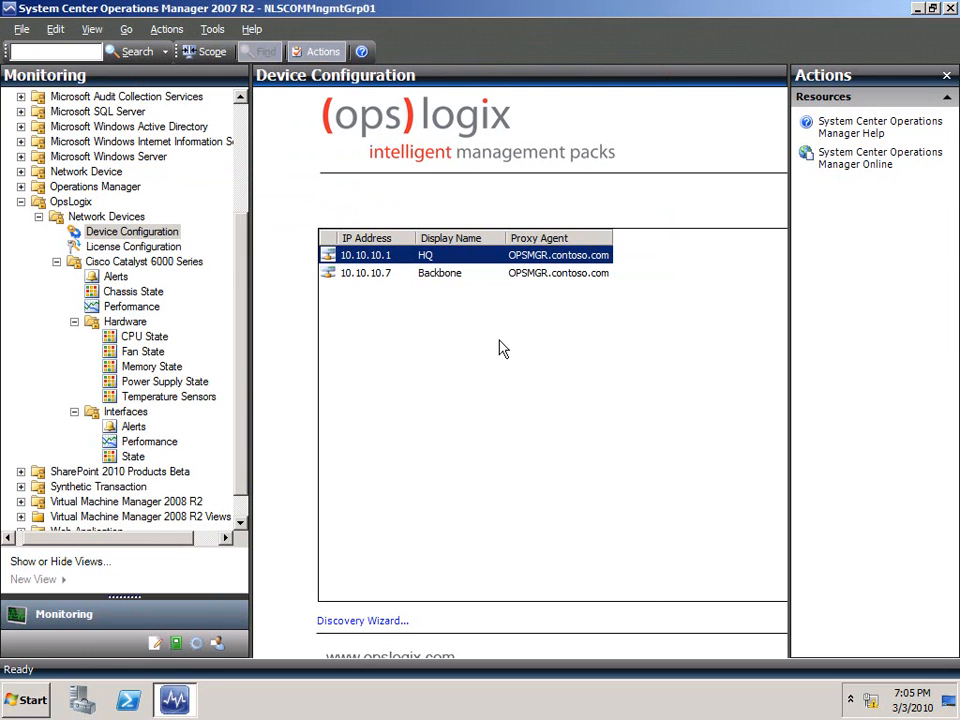
{"action": "mouse_move", "coordinate": [390, 264]}
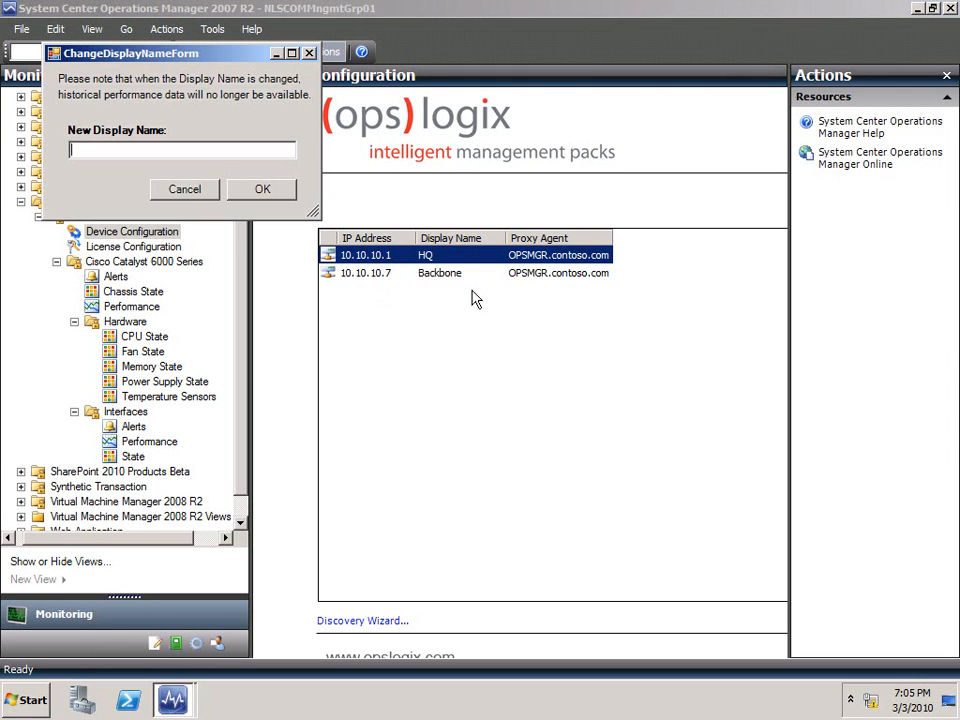
{"action": "mouse_move", "coordinate": [150, 176]}
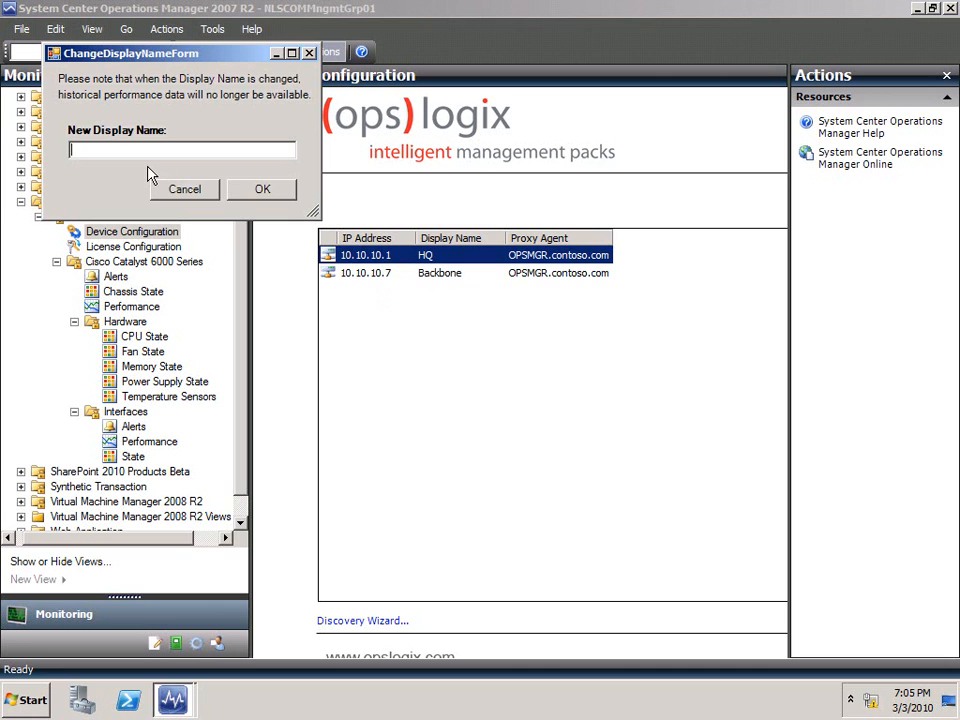
{"action": "left_click", "coordinate": [184, 148]}
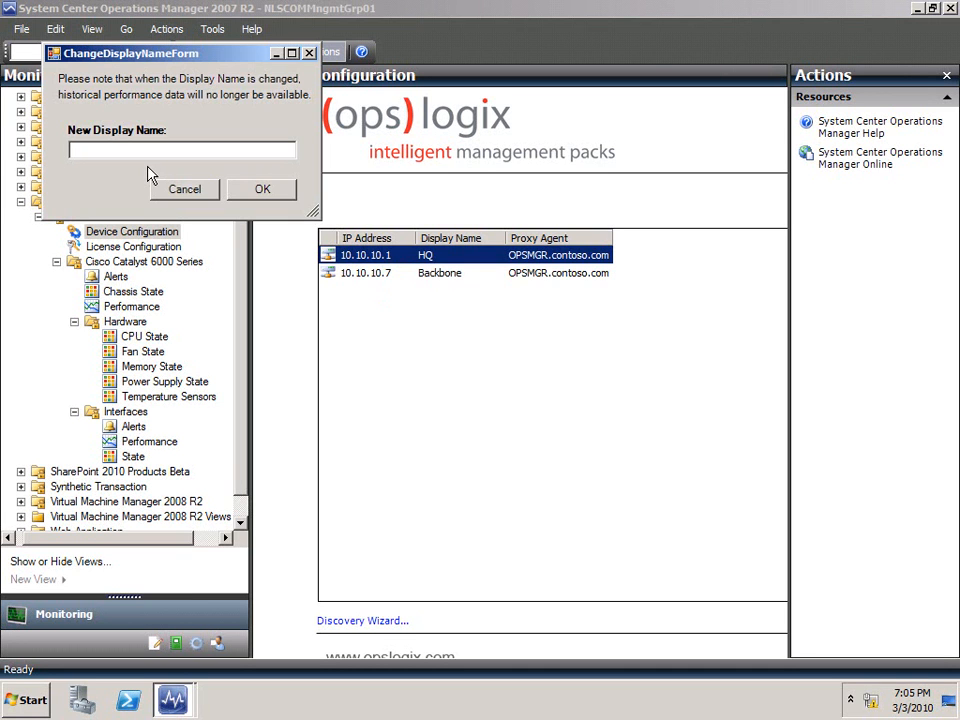
{"action": "type", "text": "MyRouter"}
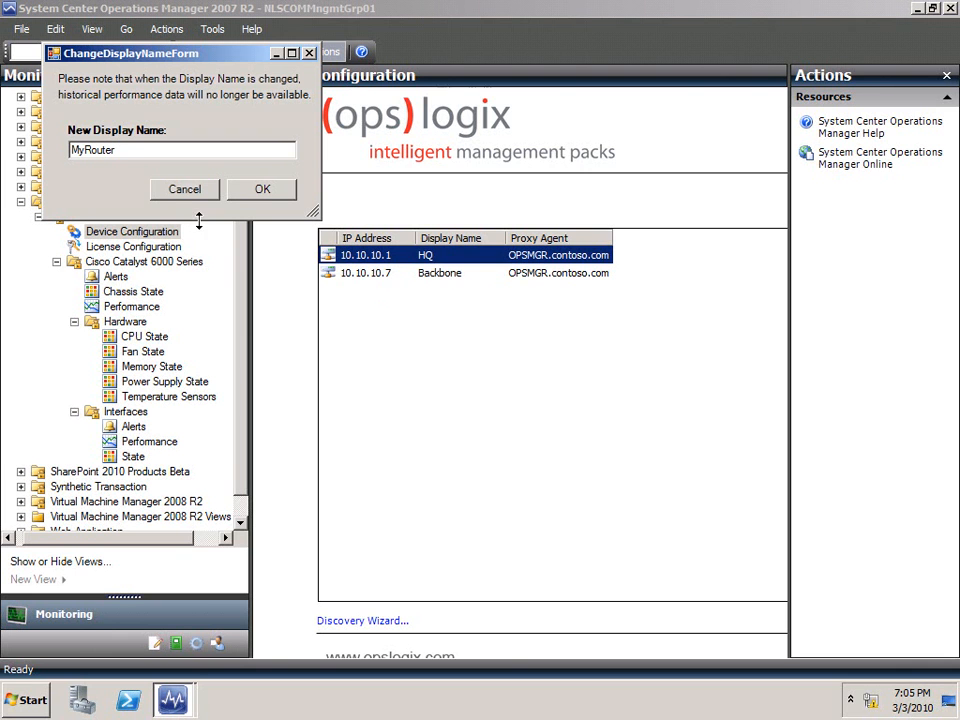
{"action": "mouse_move", "coordinate": [184, 204]}
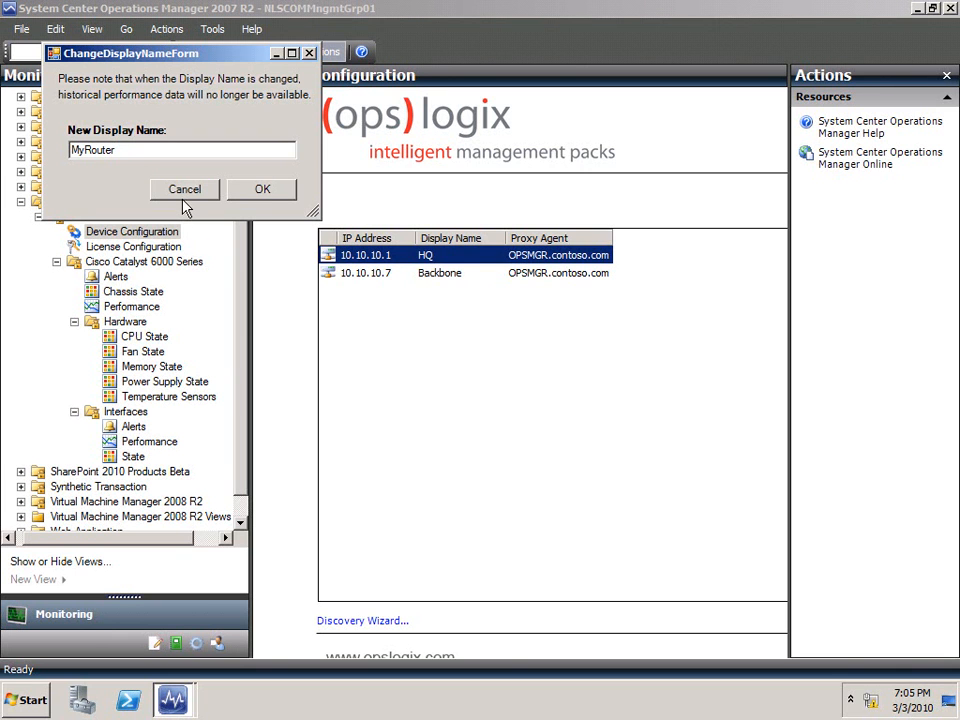
{"action": "left_click", "coordinate": [184, 188]}
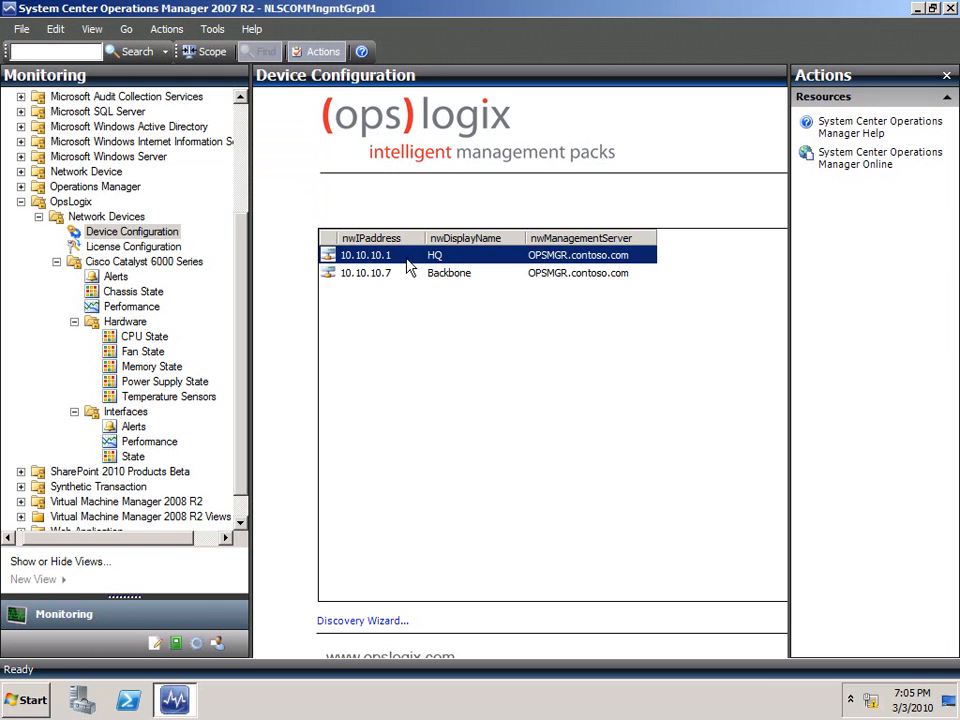
{"action": "mouse_move", "coordinate": [428, 264]}
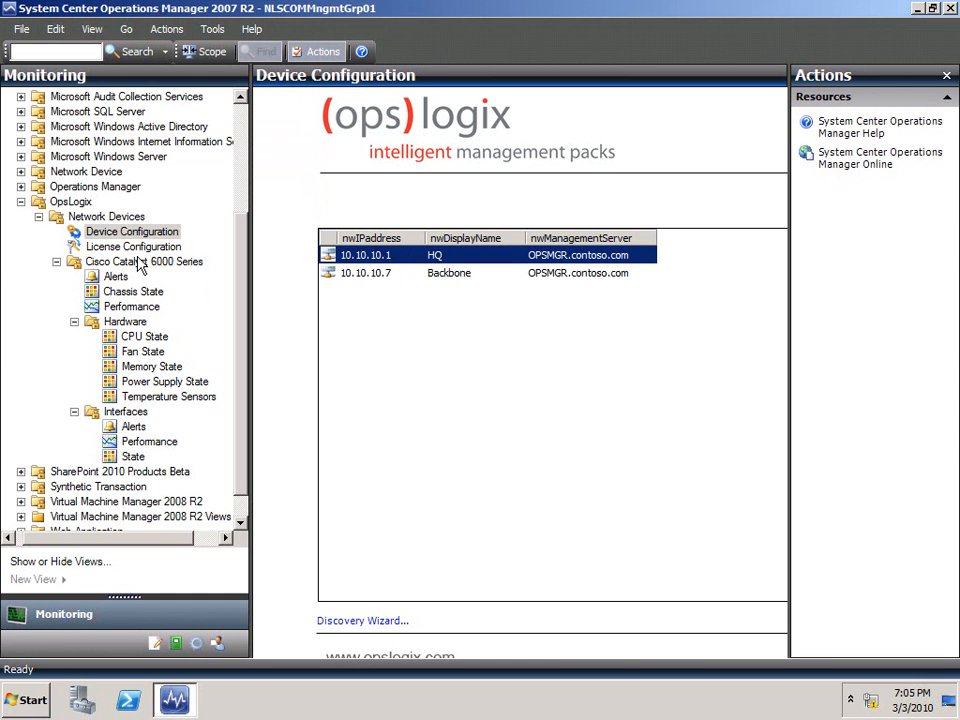
- Show HQ's properties in the Chassis State view and bring up its context actions
{"action": "left_click", "coordinate": [132, 292]}
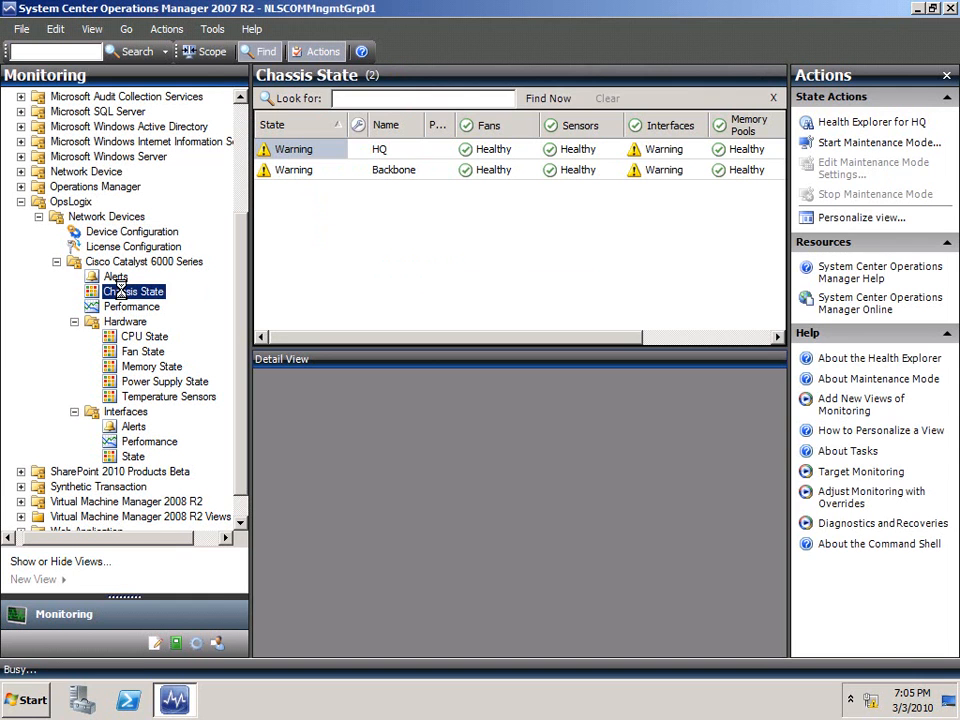
{"action": "left_click", "coordinate": [380, 148]}
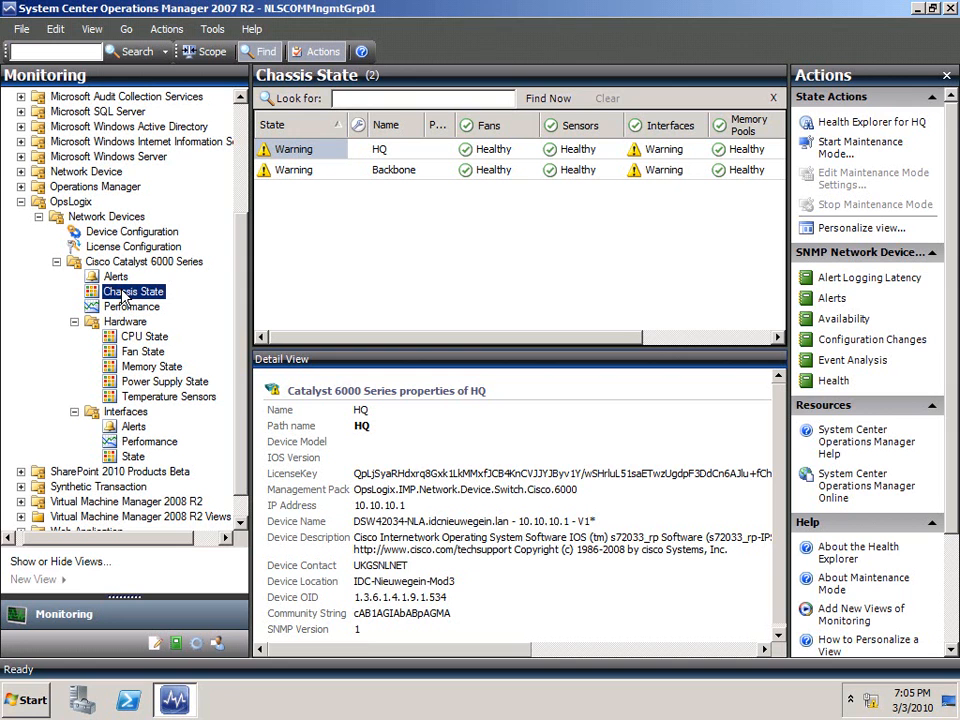
{"action": "mouse_move", "coordinate": [178, 366]}
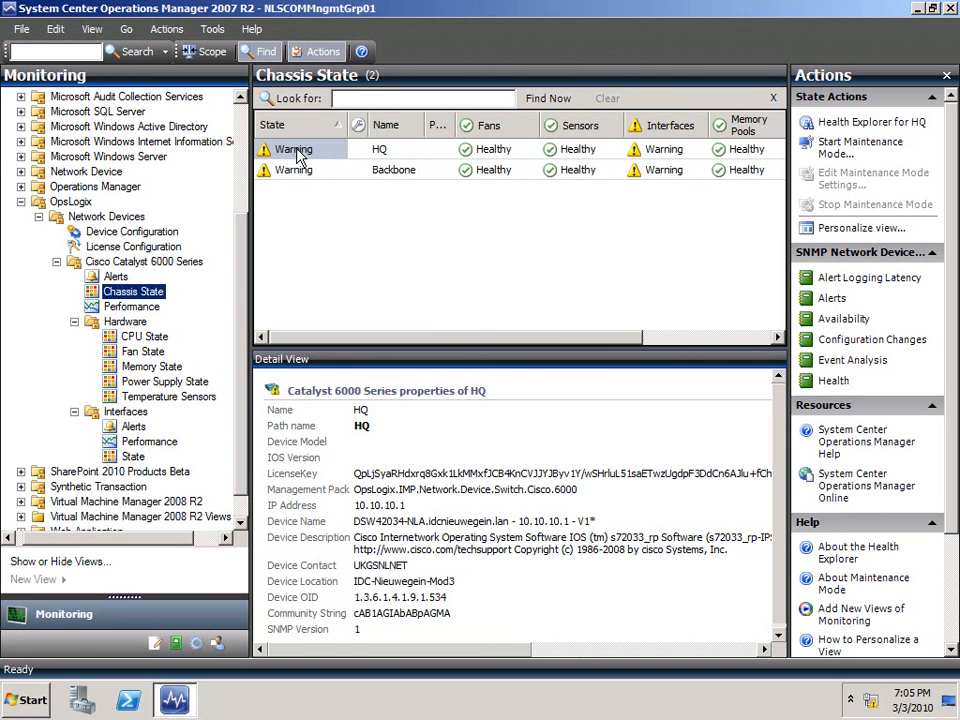
{"action": "right_click", "coordinate": [292, 148]}
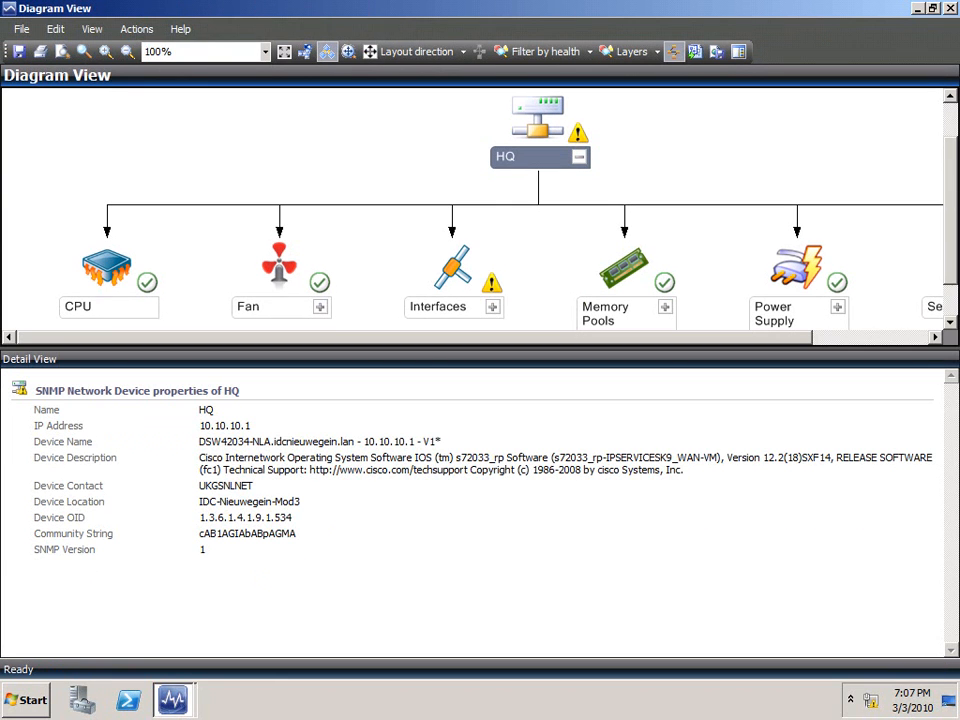
{"action": "mouse_move", "coordinate": [408, 364]}
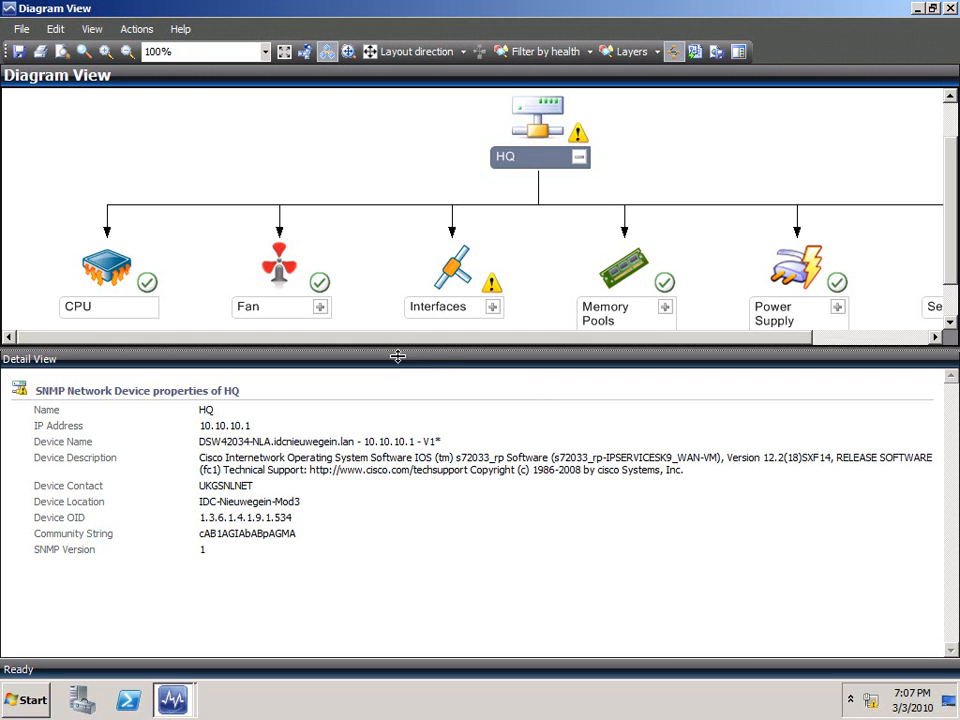
- Fit the HQ diagram to the whole page and show the Fan component's properties
{"action": "left_click_drag", "start_coordinate": [398, 358], "coordinate": [398, 468]}
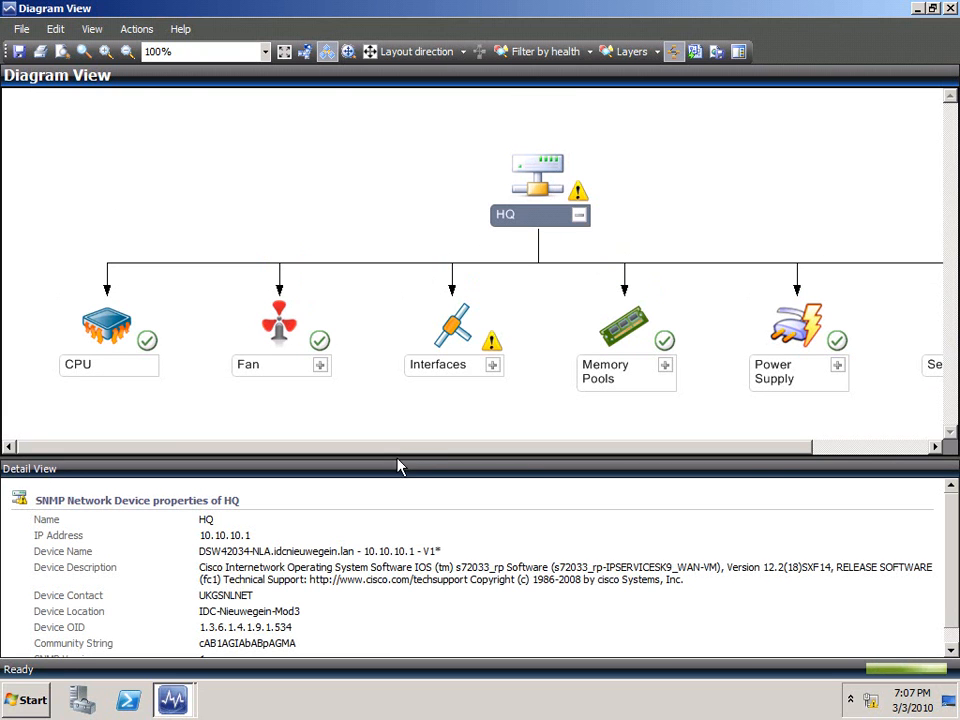
{"action": "left_click", "coordinate": [284, 52]}
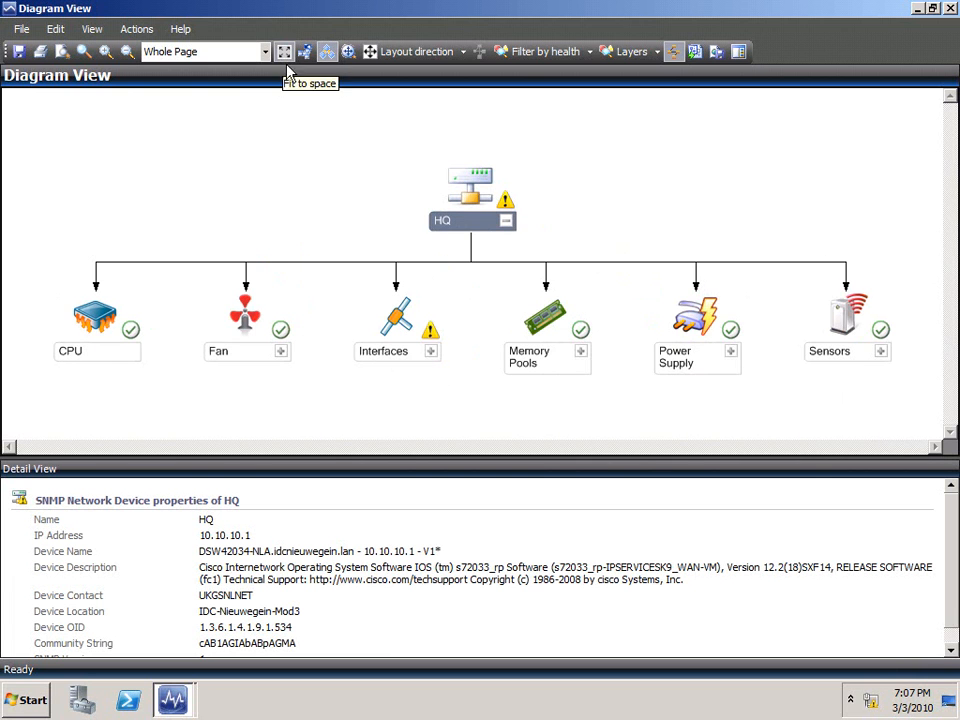
{"action": "mouse_move", "coordinate": [280, 356]}
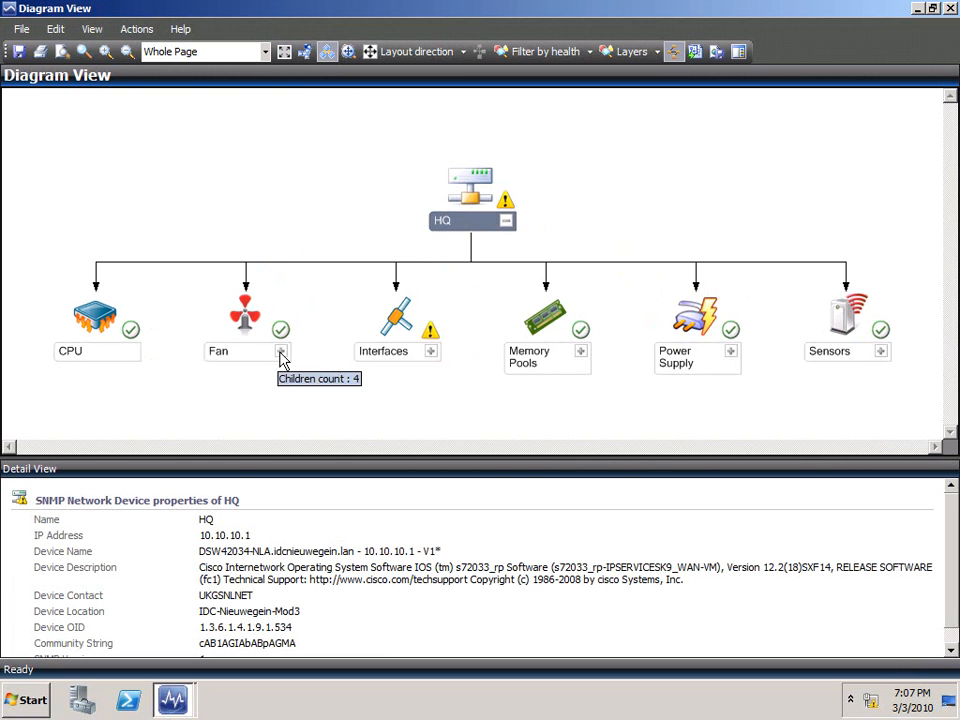
{"action": "left_click", "coordinate": [280, 352]}
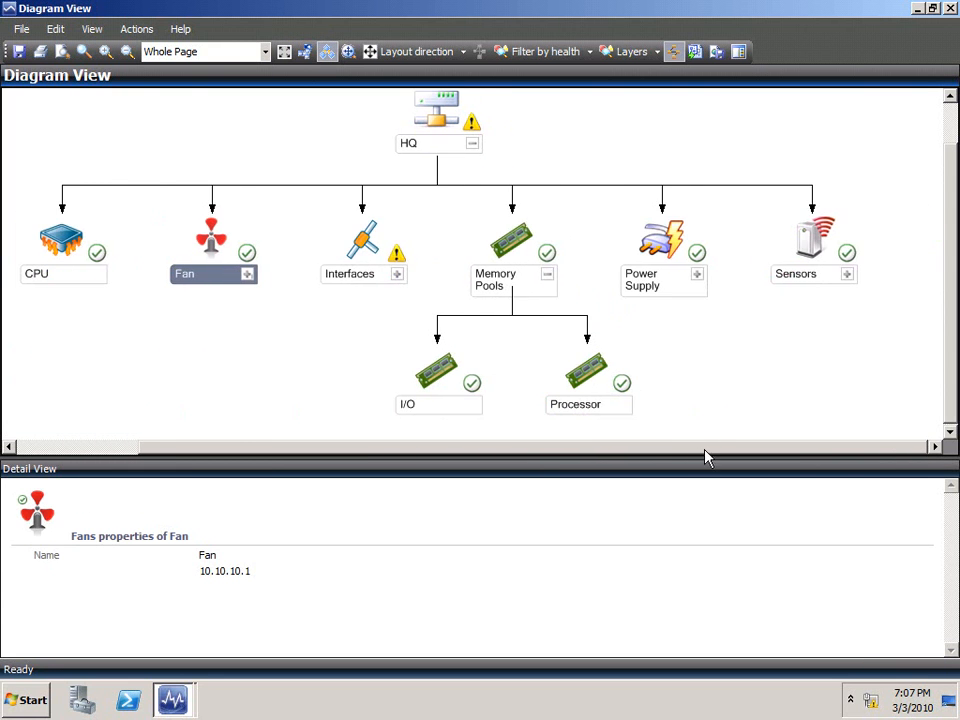
- Collapse Memory Pools and expand the Power Supply and Sensors components
{"action": "left_click", "coordinate": [512, 240]}
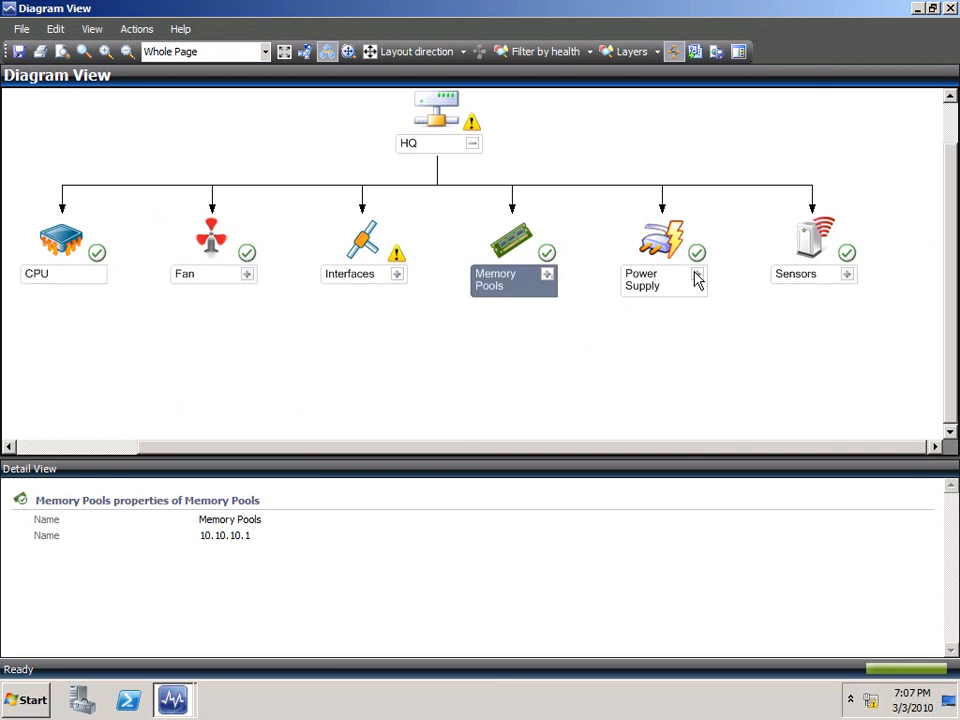
{"action": "left_click", "coordinate": [696, 272]}
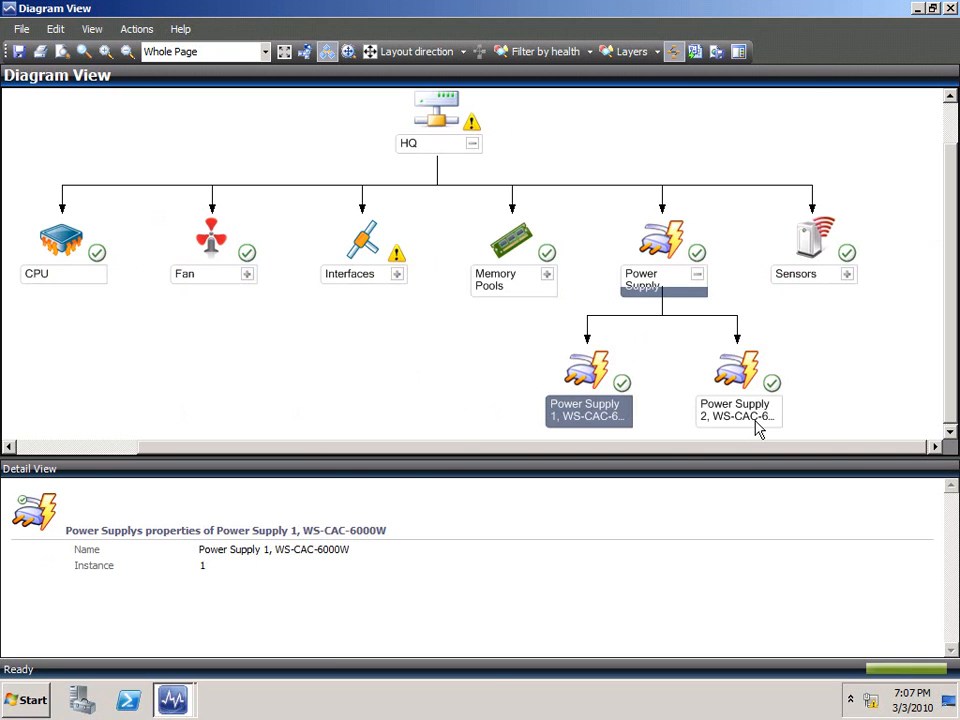
{"action": "left_click", "coordinate": [738, 408]}
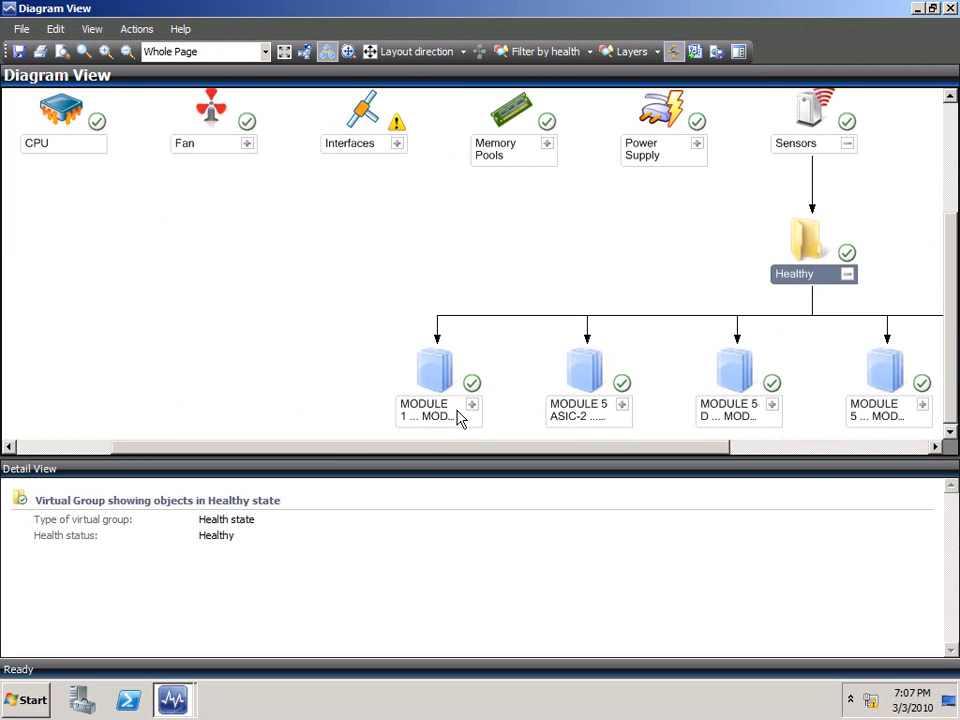
- Expand the first MODULE group to list its inlet and outlet temperature sensors
{"action": "left_click", "coordinate": [436, 410]}
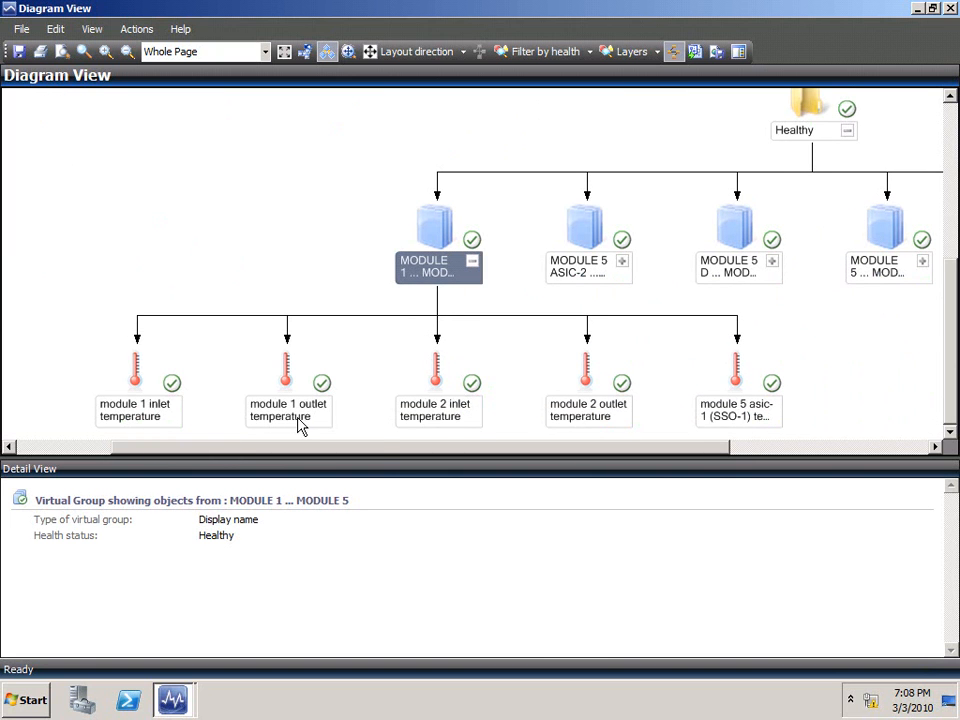
{"action": "mouse_move", "coordinate": [364, 404]}
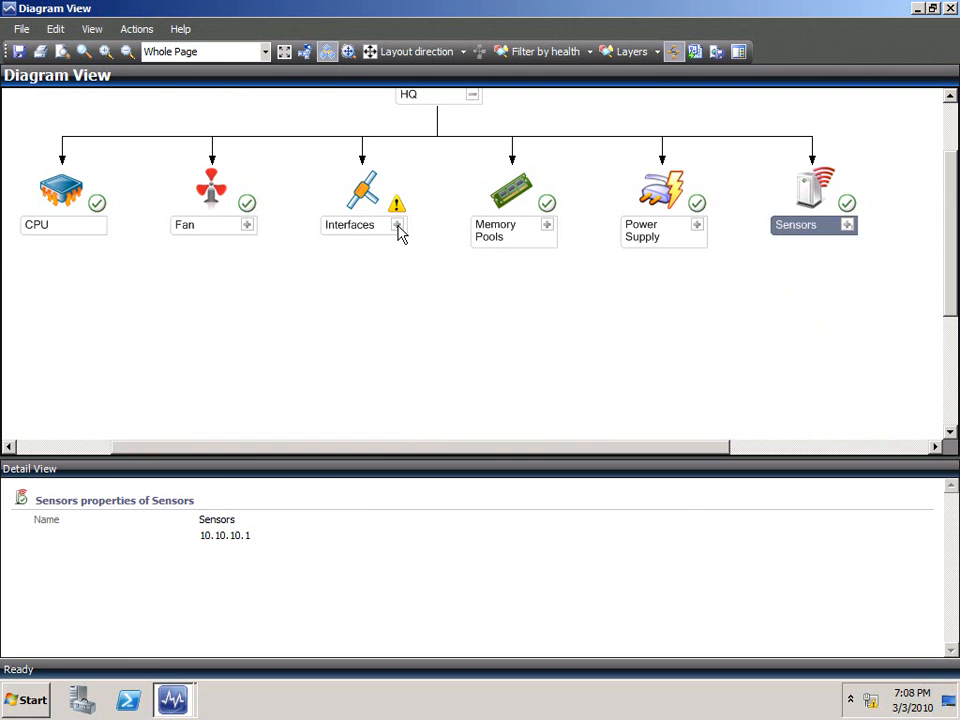
- Expand Interfaces into Healthy and Warning groups showing GigabitEthernet9 ports
{"action": "left_click", "coordinate": [398, 224]}
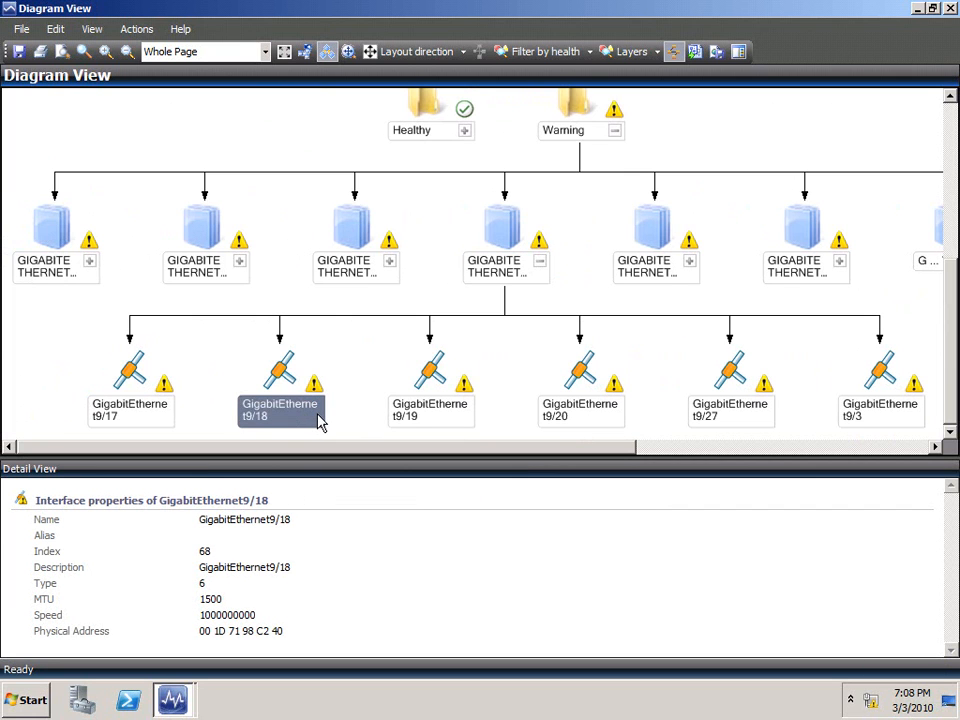
{"action": "mouse_move", "coordinate": [282, 556]}
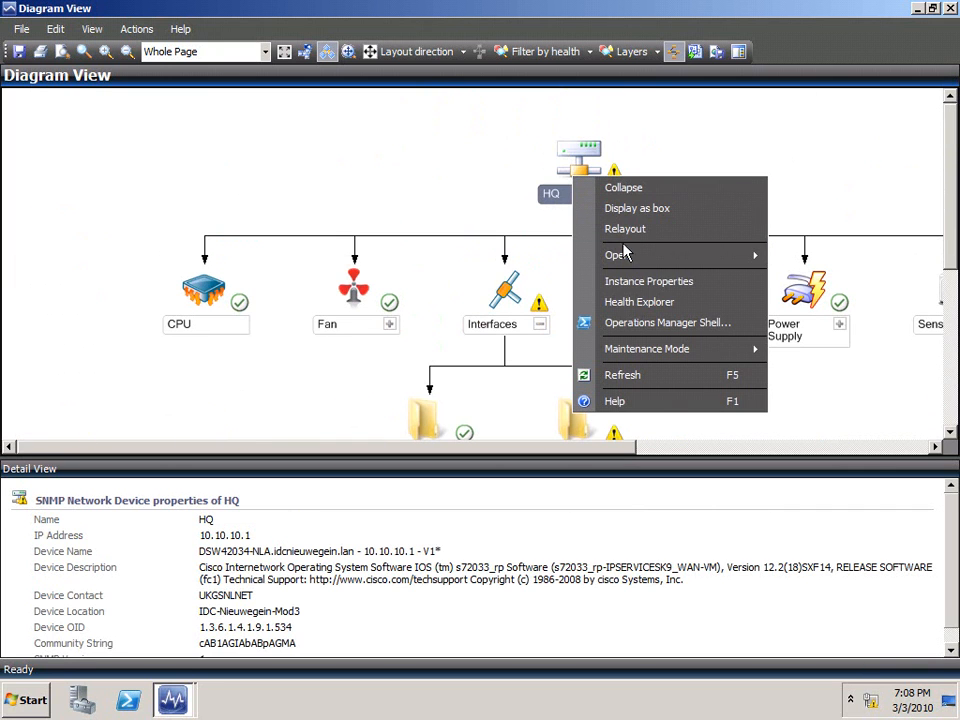
- Launch Health Explorer for HQ and review its CPU and memory Performance monitors
{"action": "left_click", "coordinate": [640, 300]}
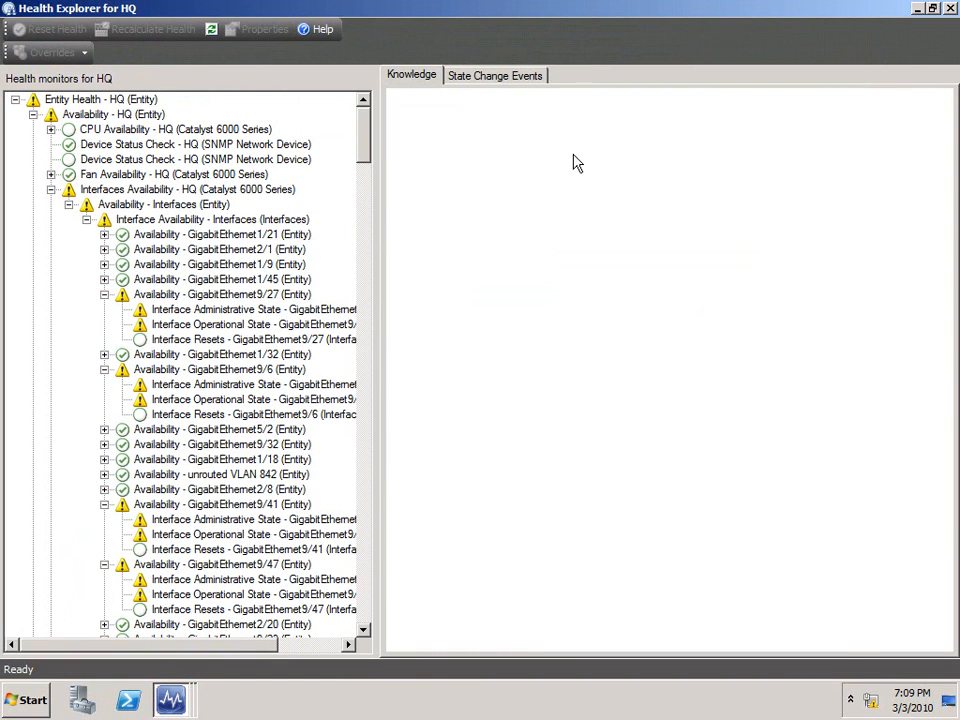
{"action": "left_click", "coordinate": [72, 188]}
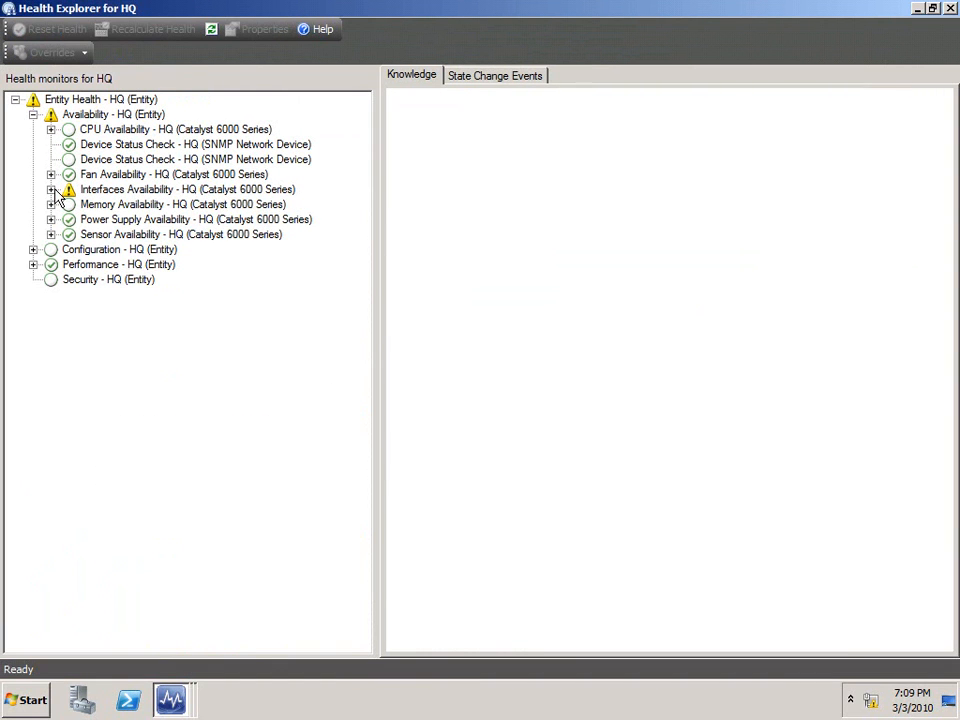
{"action": "left_click", "coordinate": [32, 114]}
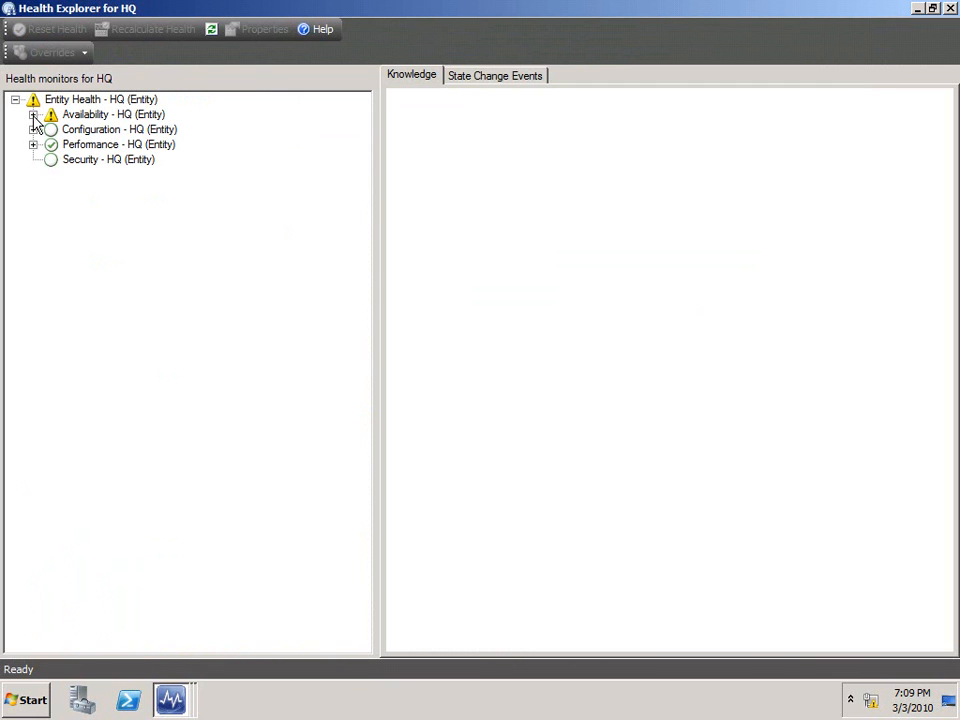
{"action": "left_click", "coordinate": [32, 114]}
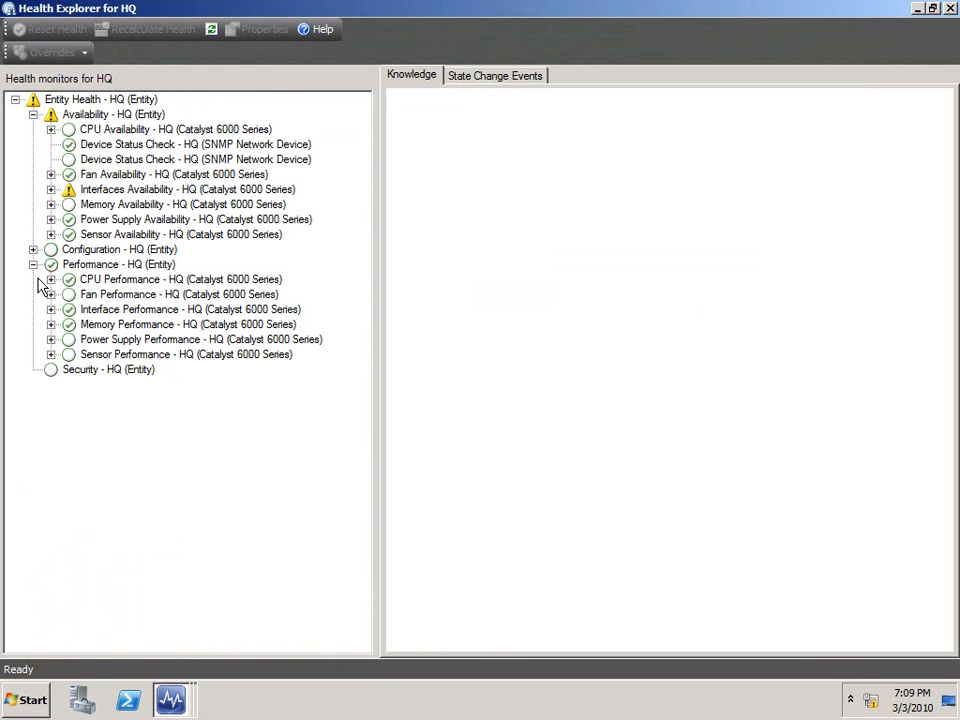
{"action": "left_click", "coordinate": [52, 280]}
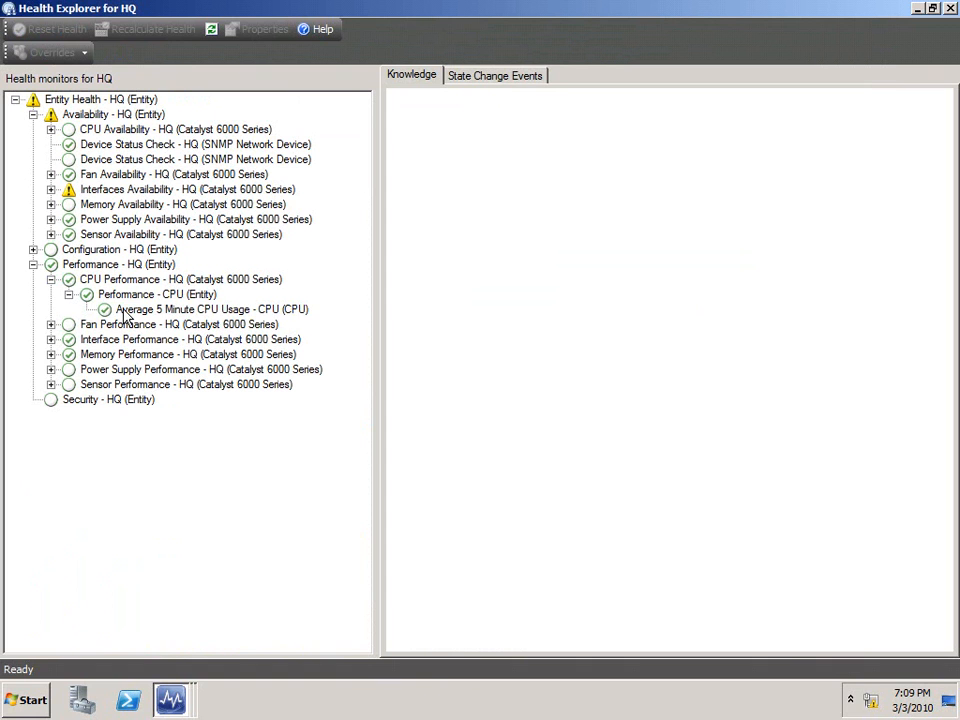
{"action": "left_click", "coordinate": [212, 308]}
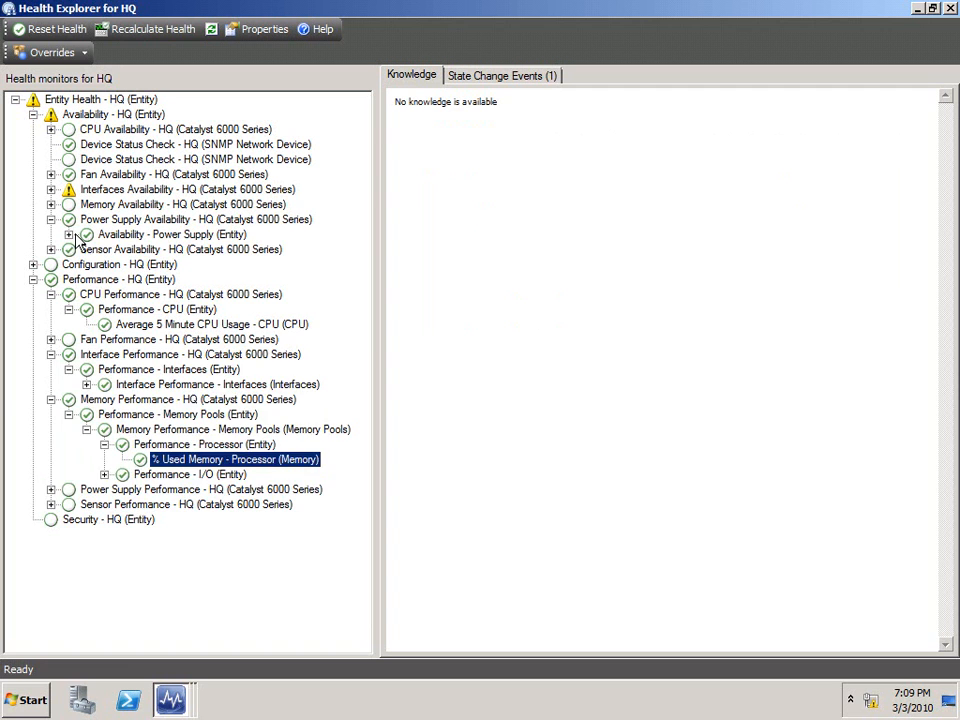
- Review the module 6 inlet temperature and GigabitEthernet9/27 operational state monitors
{"action": "left_click", "coordinate": [68, 234]}
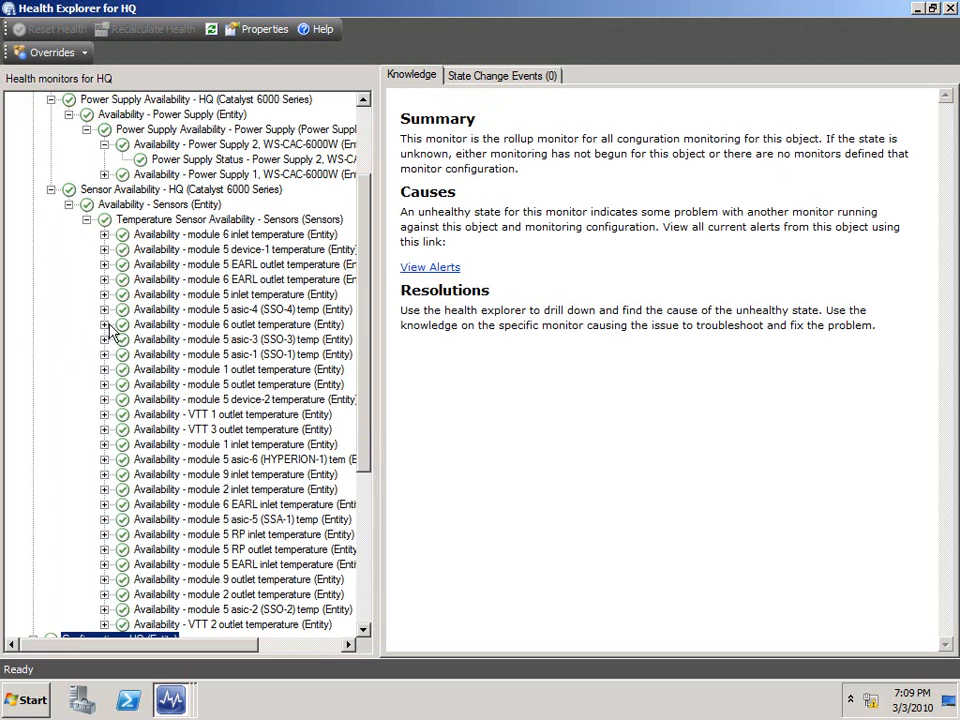
{"action": "left_click", "coordinate": [252, 248]}
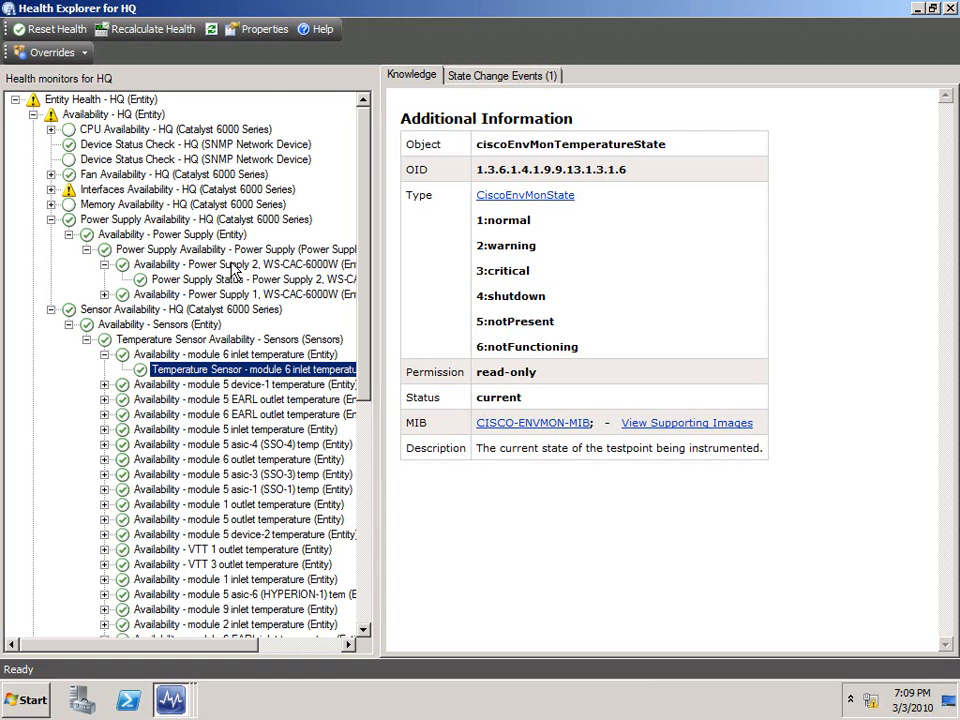
{"action": "mouse_move", "coordinate": [810, 42]}
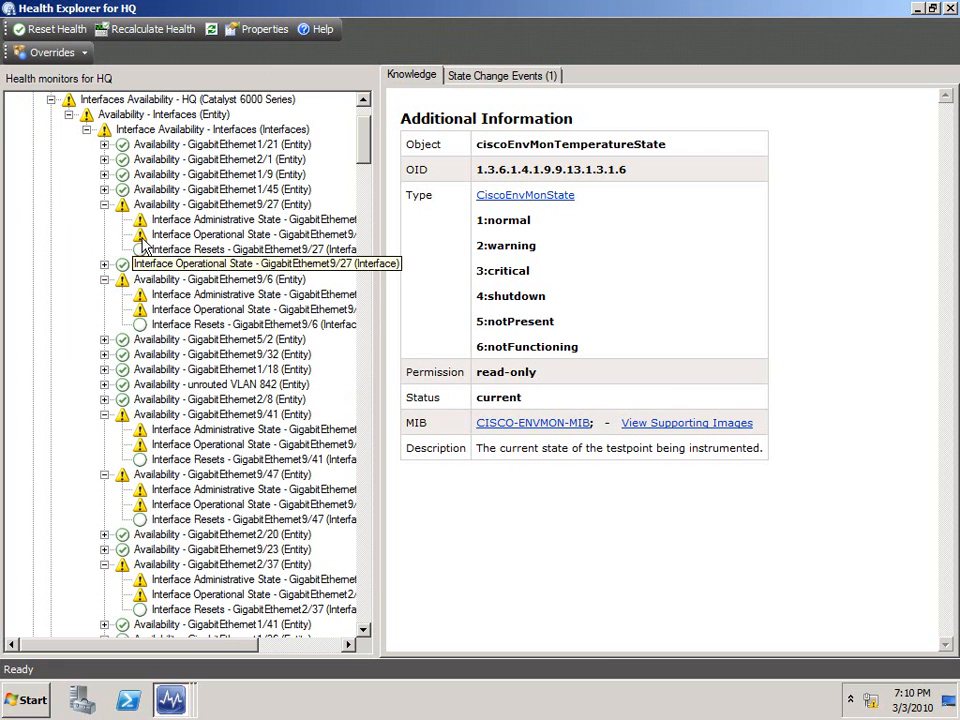
{"action": "left_click", "coordinate": [252, 234]}
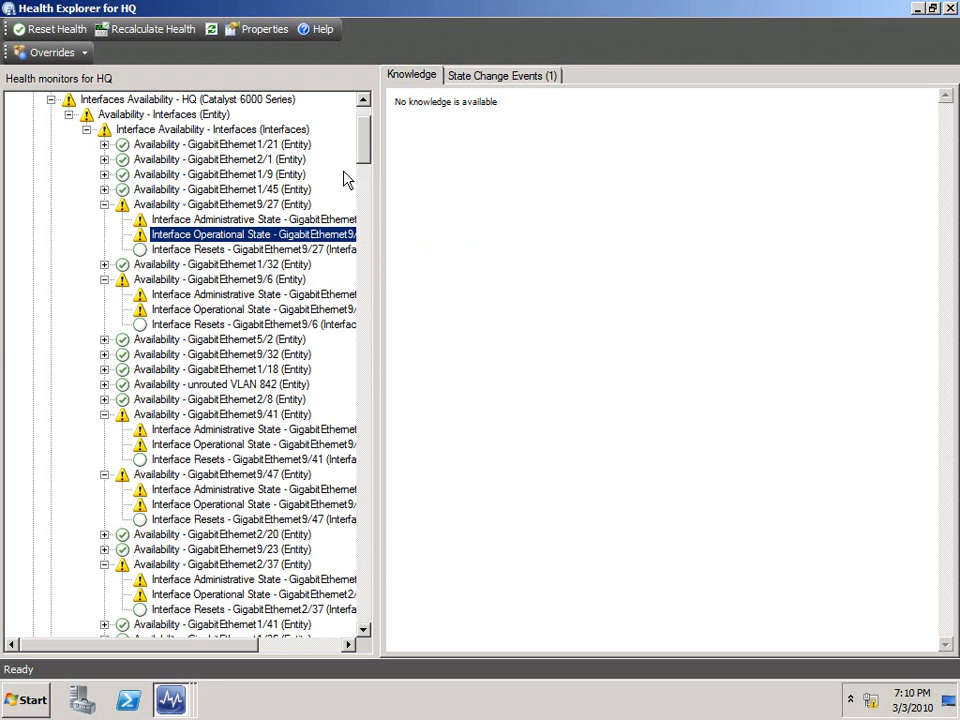
- Select Interface Bandwidth Usage under GigabitEthernet1/12 and choose Override the Monitor
{"action": "scroll", "scroll_direction": "down", "scroll_amount": 3}
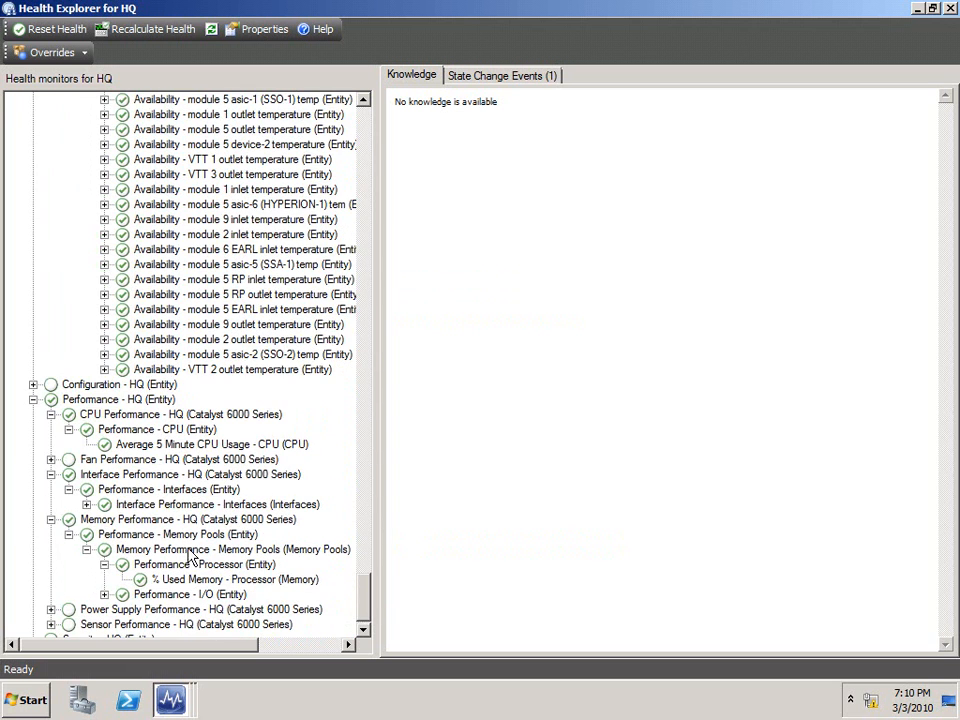
{"action": "scroll", "scroll_direction": "down", "scroll_amount": 3}
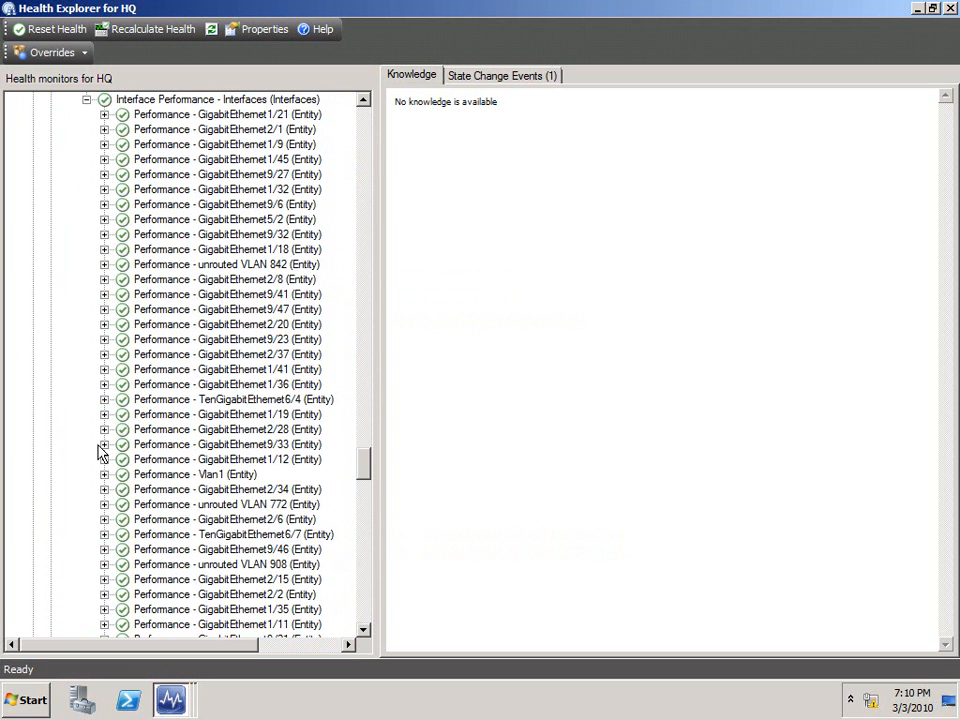
{"action": "left_click", "coordinate": [104, 428]}
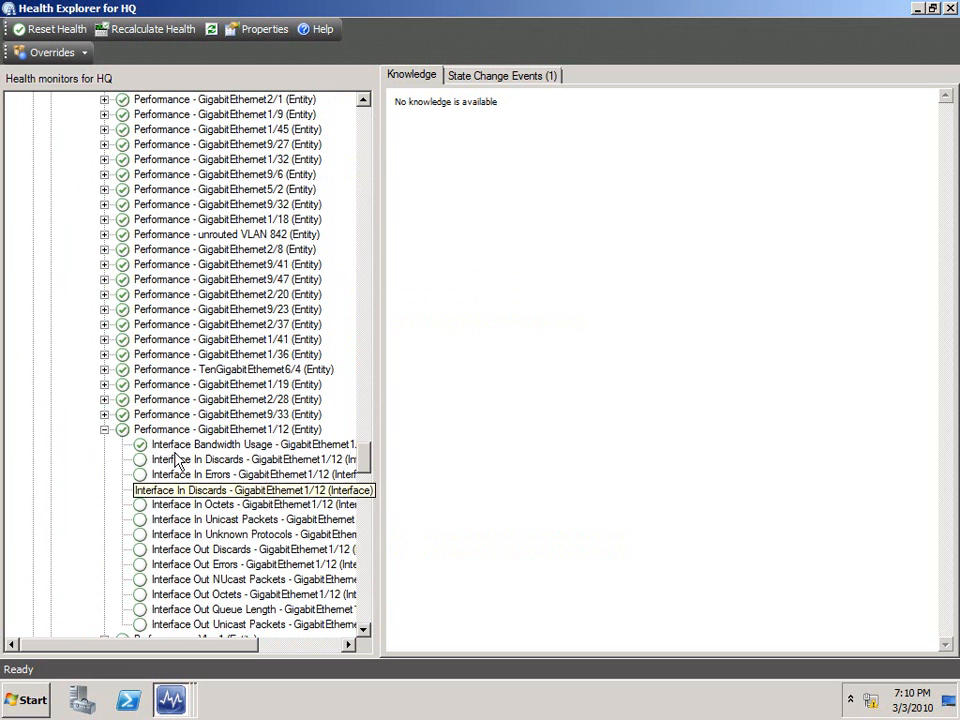
{"action": "left_click", "coordinate": [256, 444]}
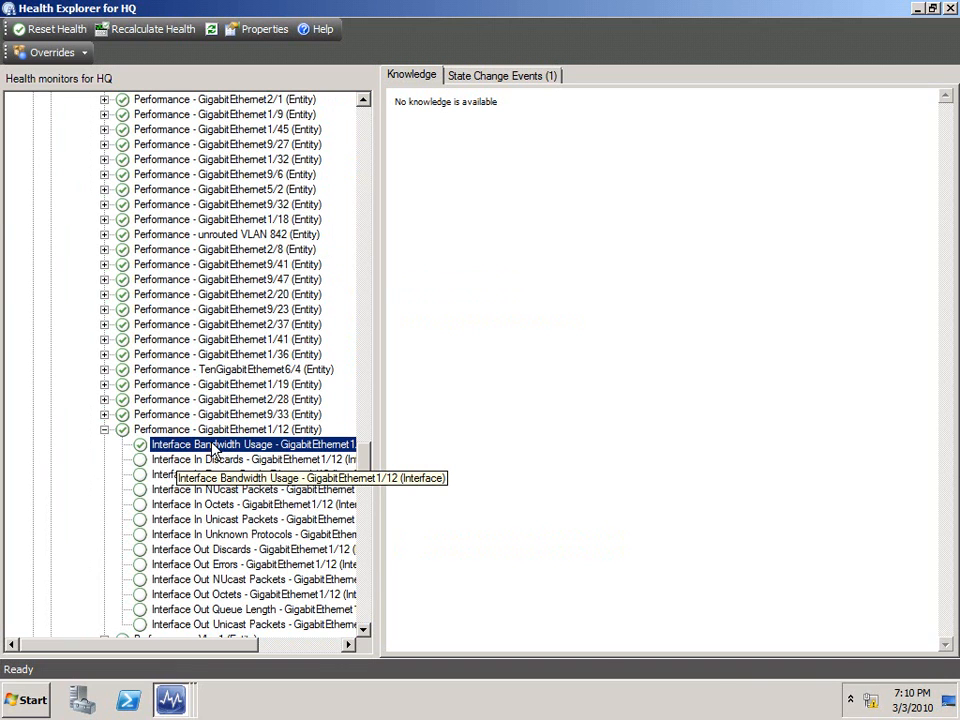
{"action": "left_click", "coordinate": [50, 52]}
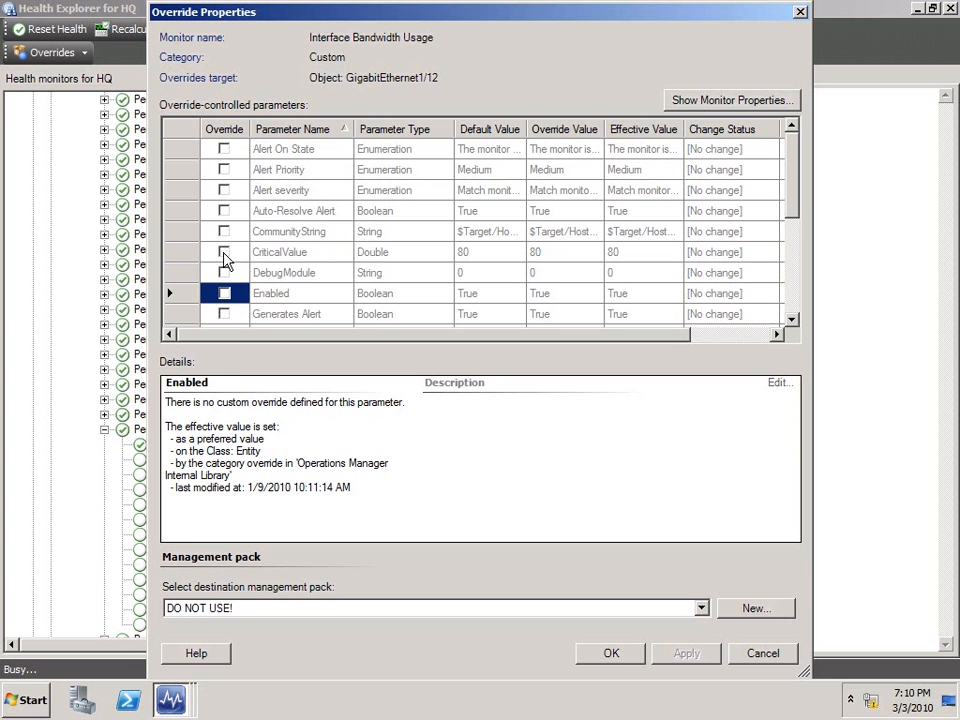
- Enable the CriticalValue and WarningValue overrides at 70 in the Catalyst 6000 overrides pack
{"action": "left_click", "coordinate": [224, 252]}
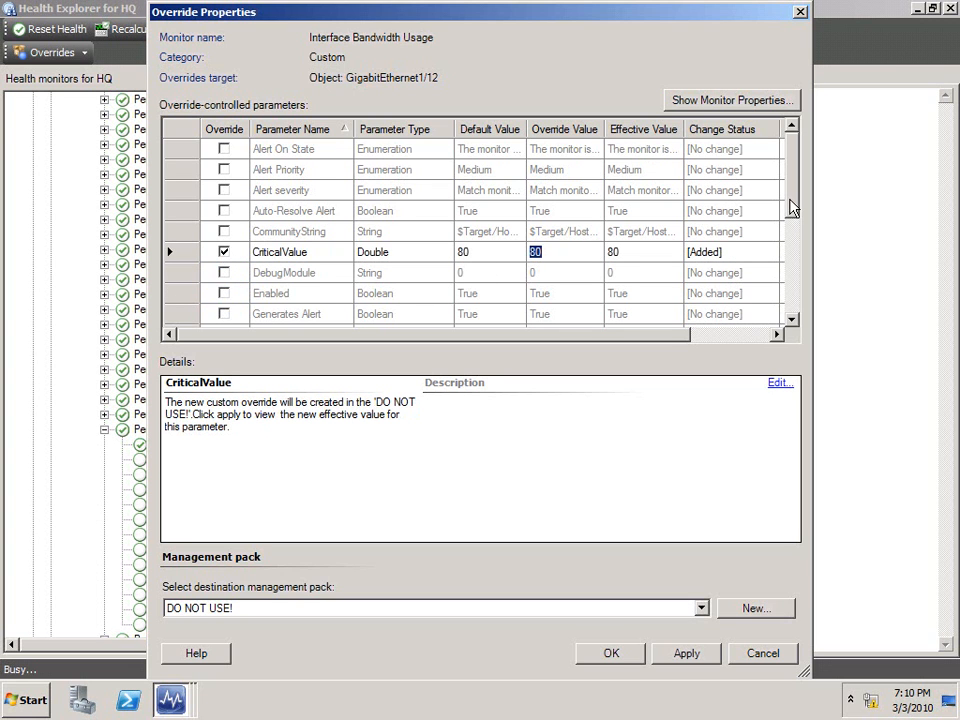
{"action": "scroll", "scroll_direction": "down", "scroll_amount": 3}
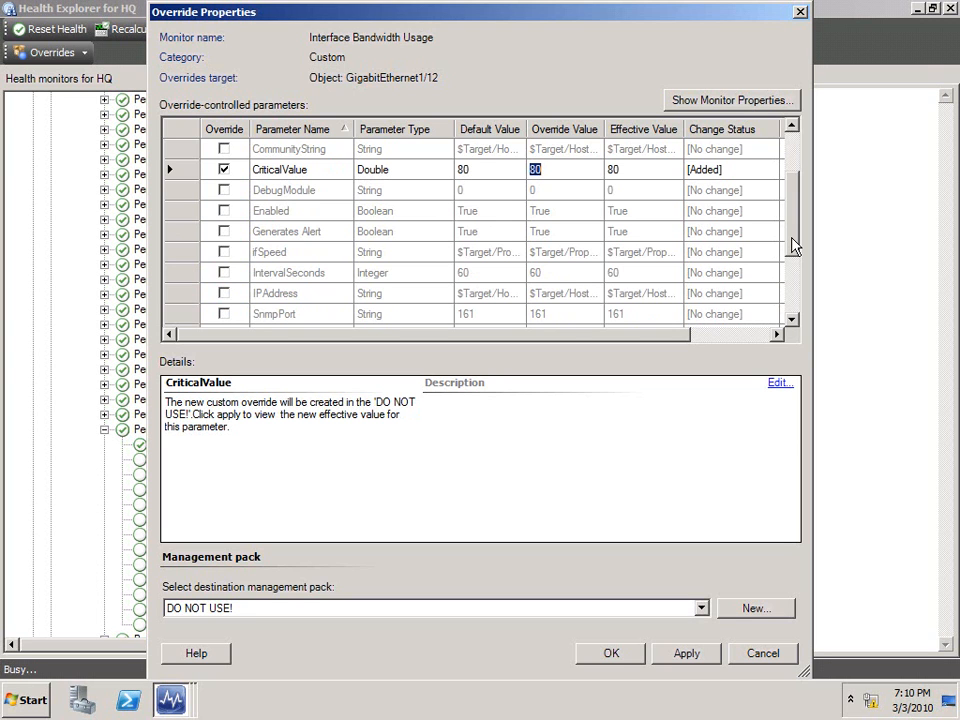
{"action": "mouse_move", "coordinate": [332, 278]}
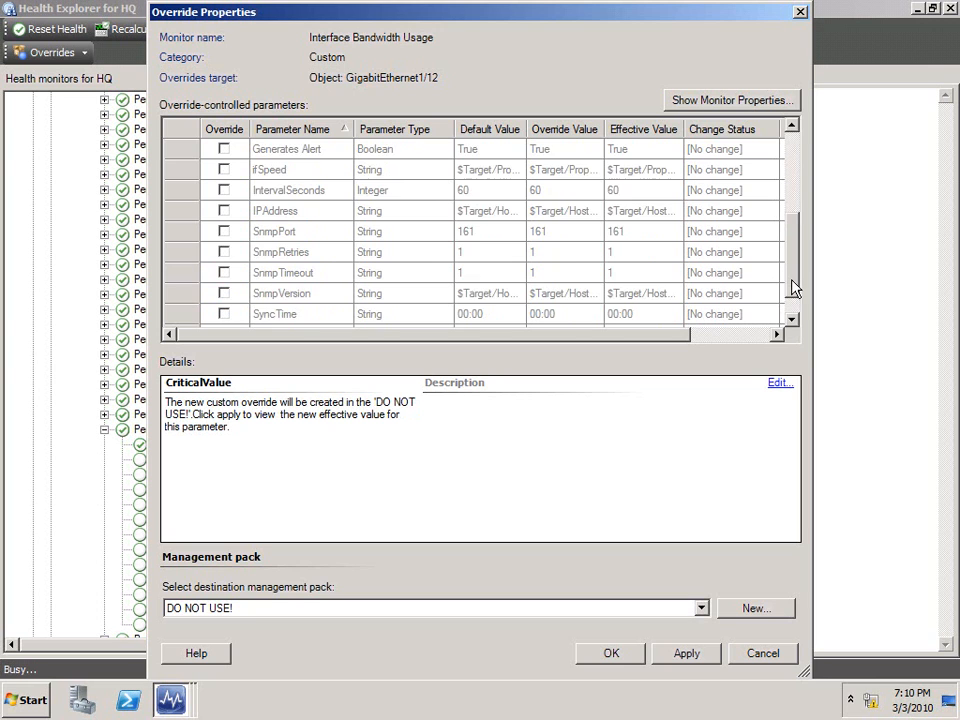
{"action": "scroll", "scroll_direction": "down", "scroll_amount": 3}
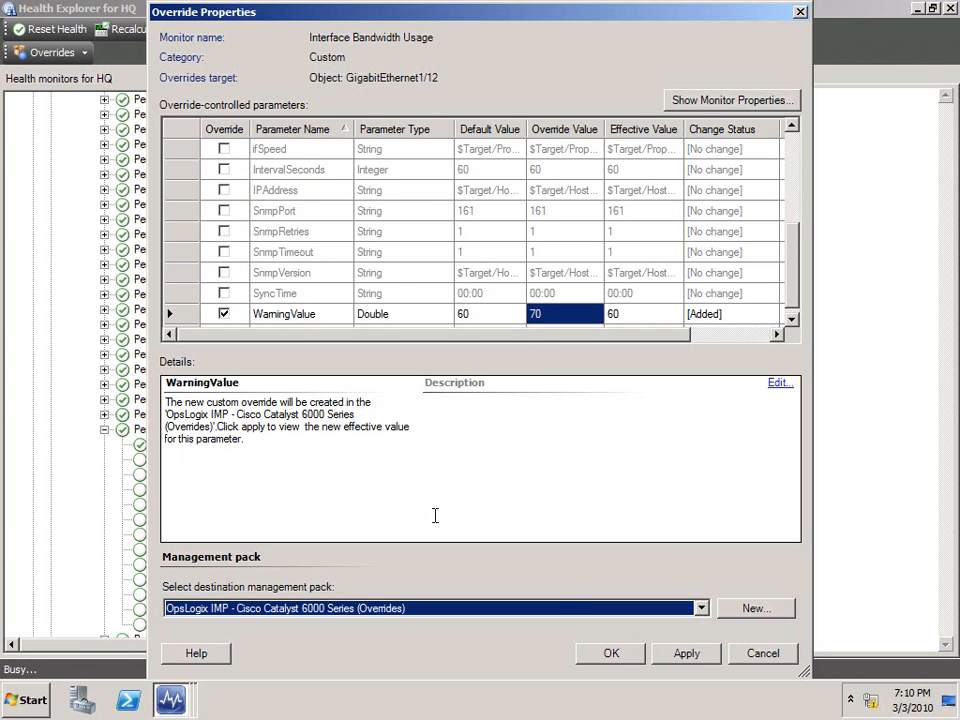
{"action": "mouse_move", "coordinate": [516, 468]}
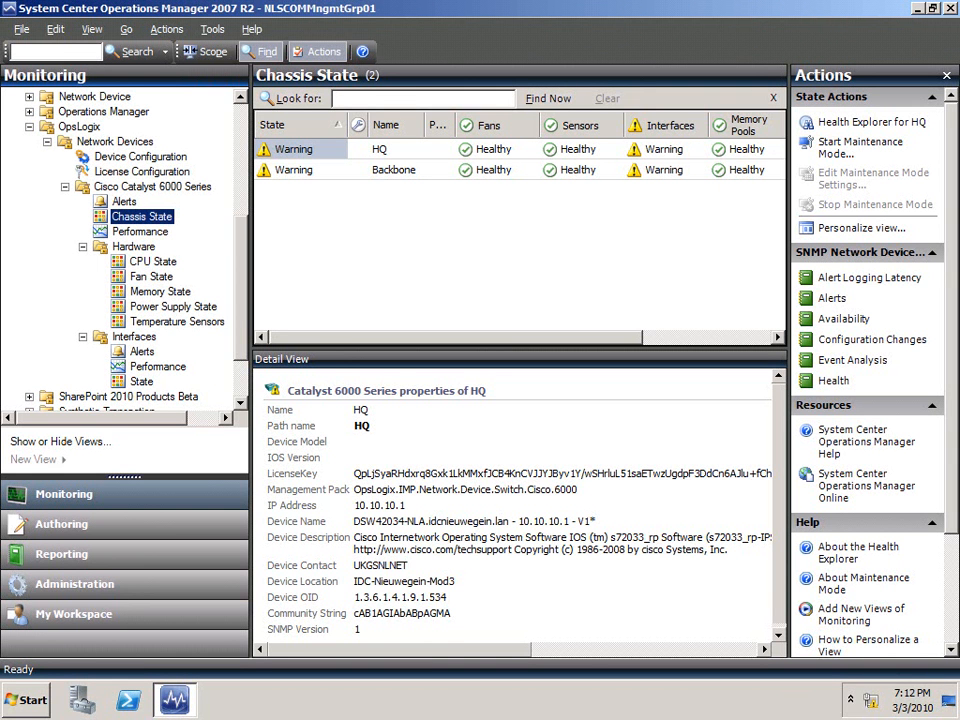
{"action": "mouse_move", "coordinate": [204, 276]}
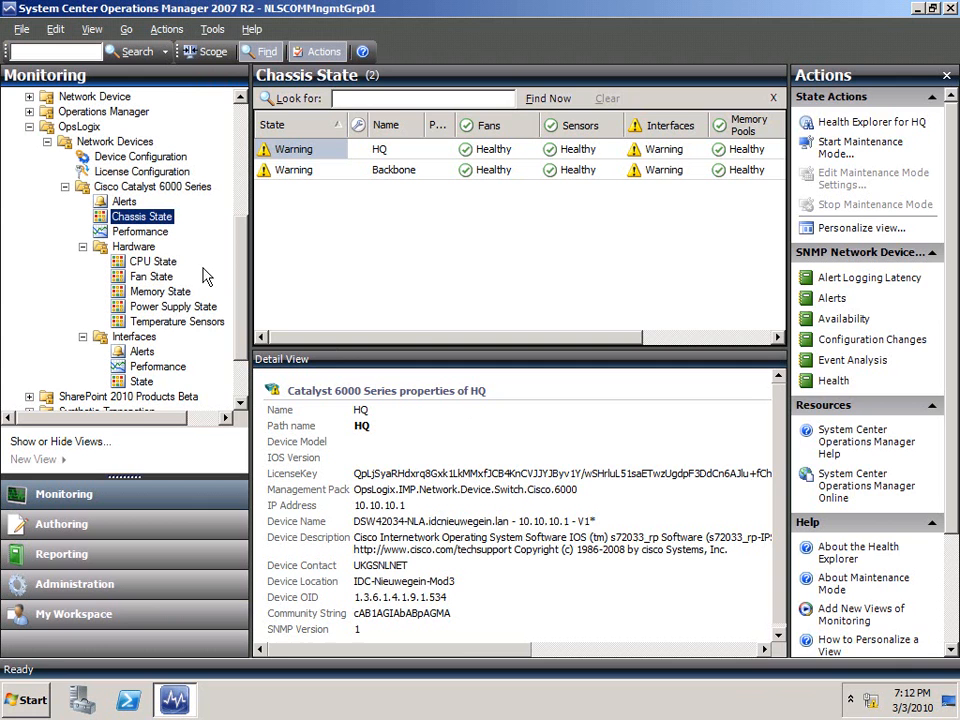
- Show a GigabitEthernet interface bandwidth counter on the Cisco Catalyst 6000 Performance chart
{"action": "left_click", "coordinate": [140, 232]}
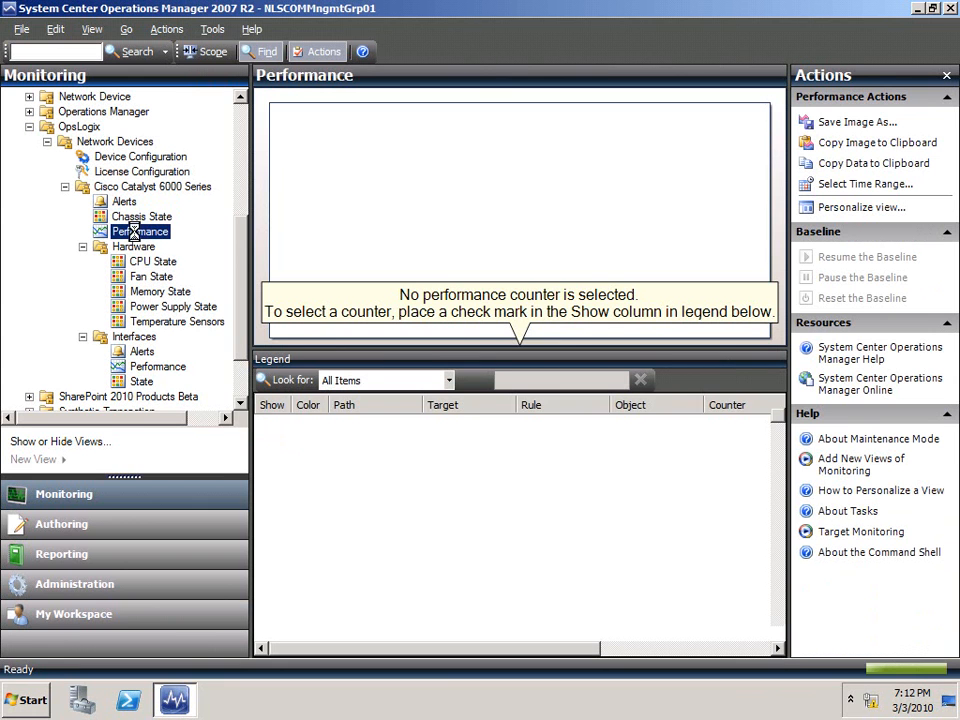
{"action": "left_click", "coordinate": [140, 232]}
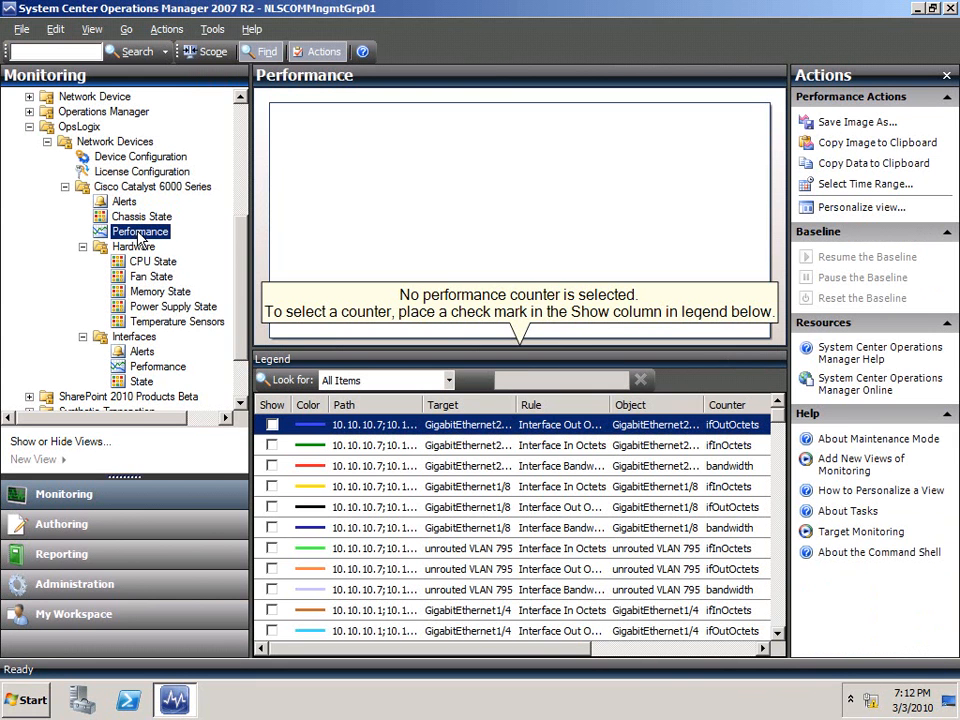
{"action": "mouse_move", "coordinate": [380, 412]}
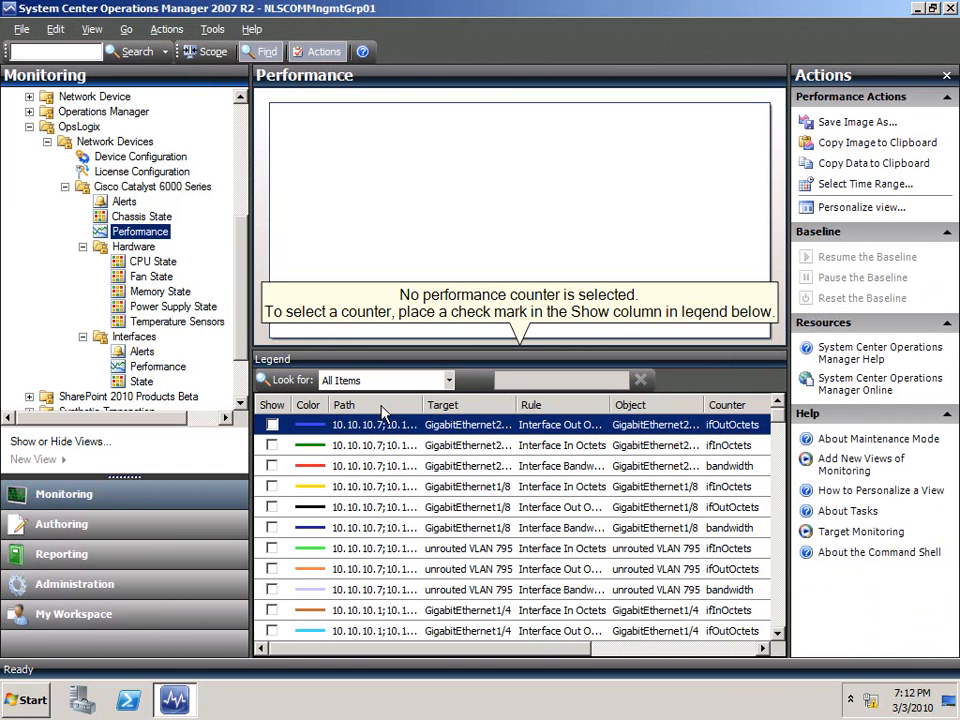
{"action": "mouse_move", "coordinate": [280, 476]}
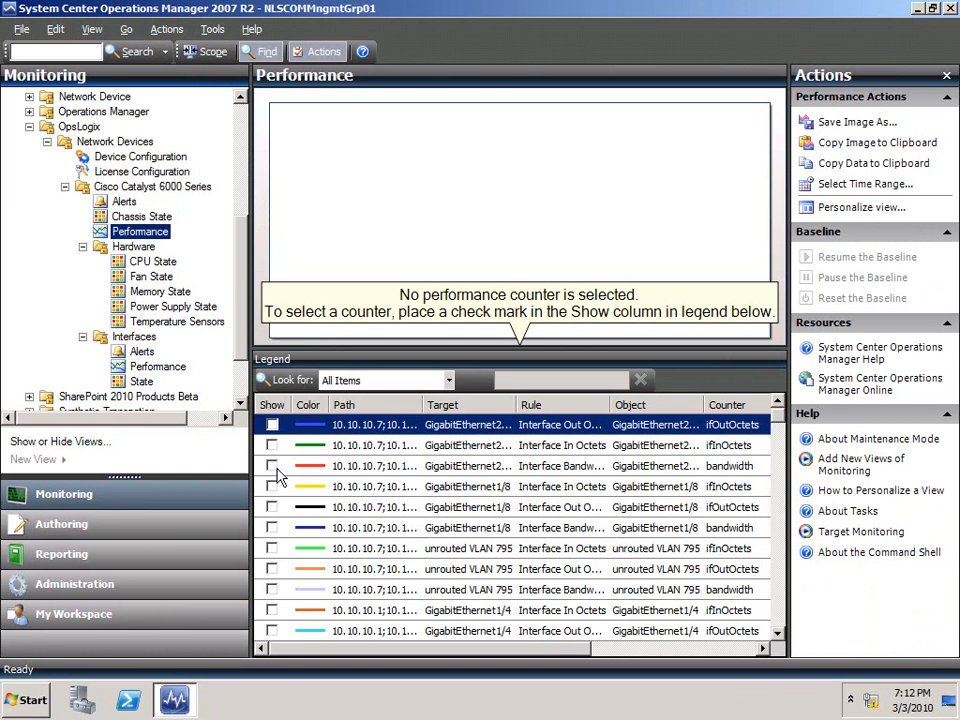
{"action": "left_click", "coordinate": [272, 466]}
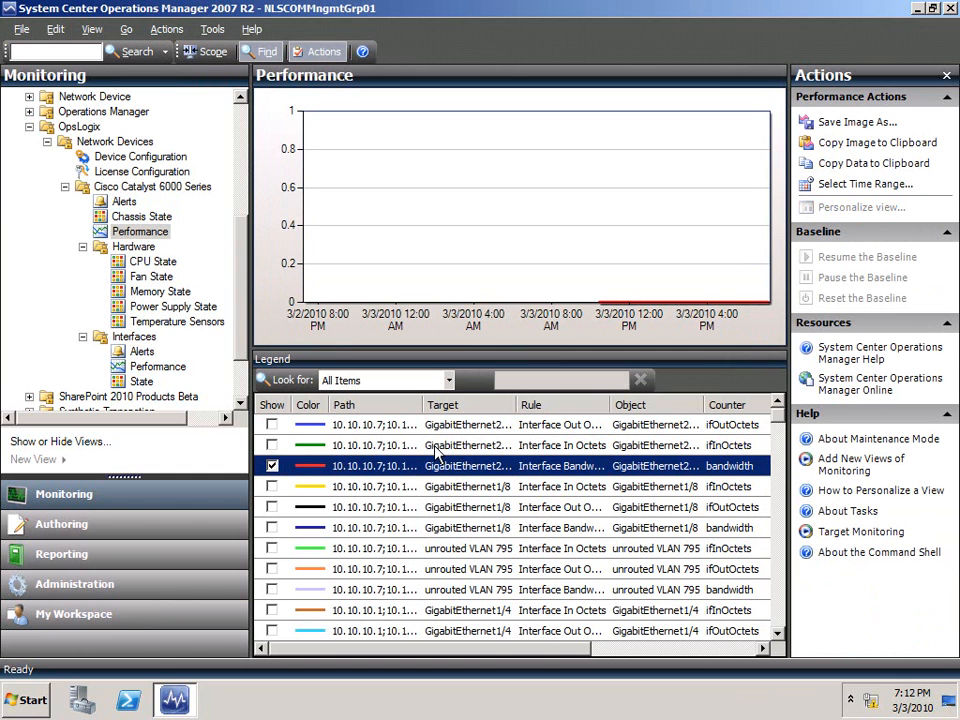
{"action": "mouse_move", "coordinate": [610, 318]}
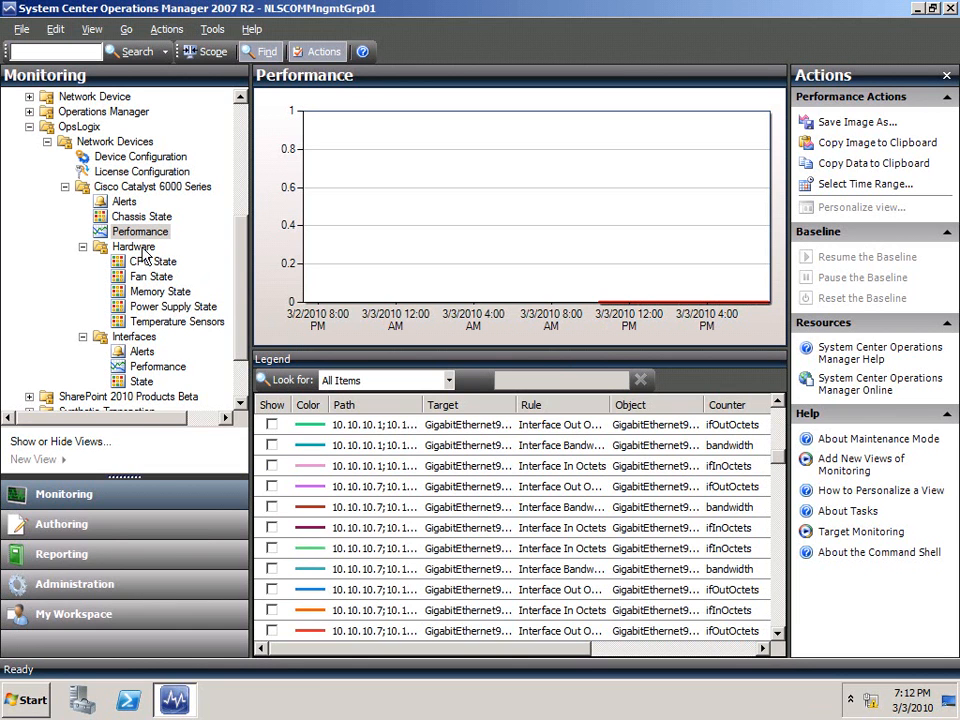
- Review the CPU, Fan, Memory and Power Supply hardware state views
{"action": "left_click", "coordinate": [152, 260]}
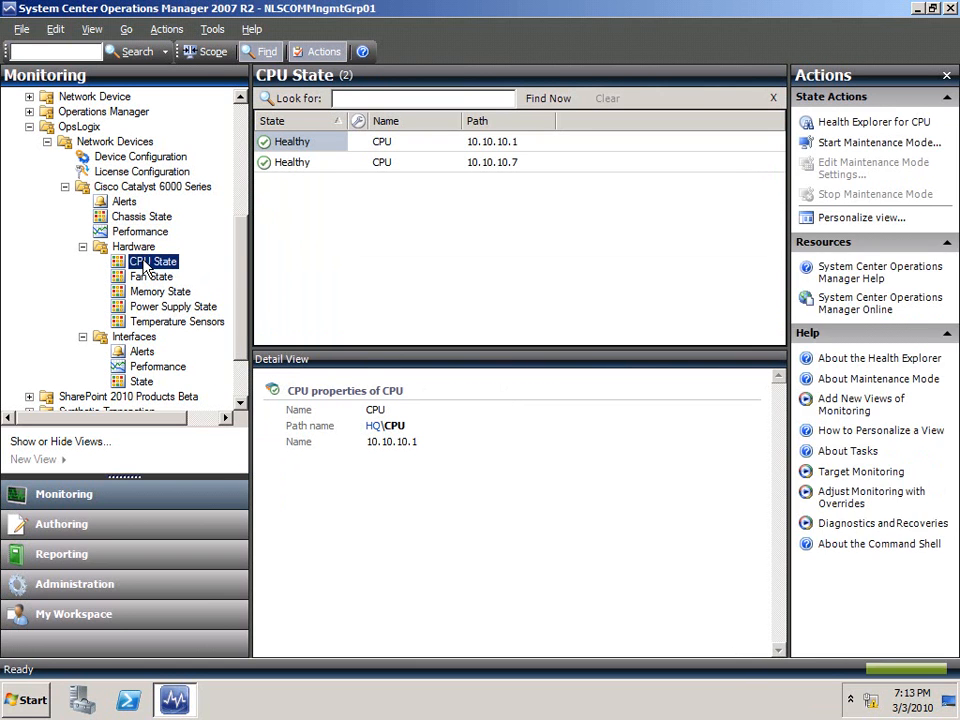
{"action": "left_click", "coordinate": [160, 292]}
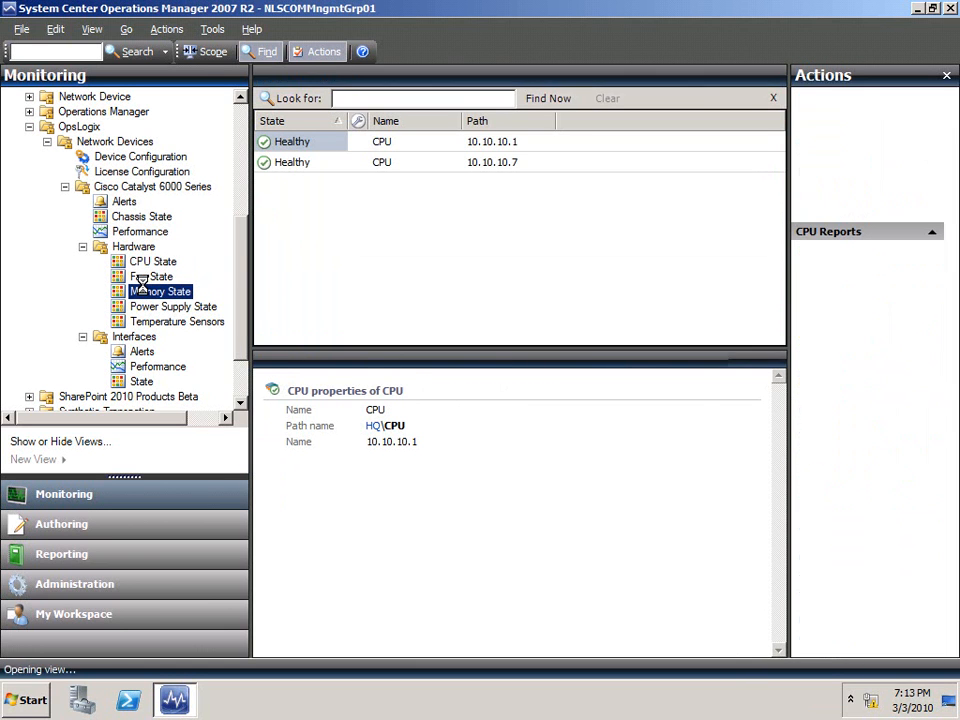
{"action": "left_click", "coordinate": [152, 276]}
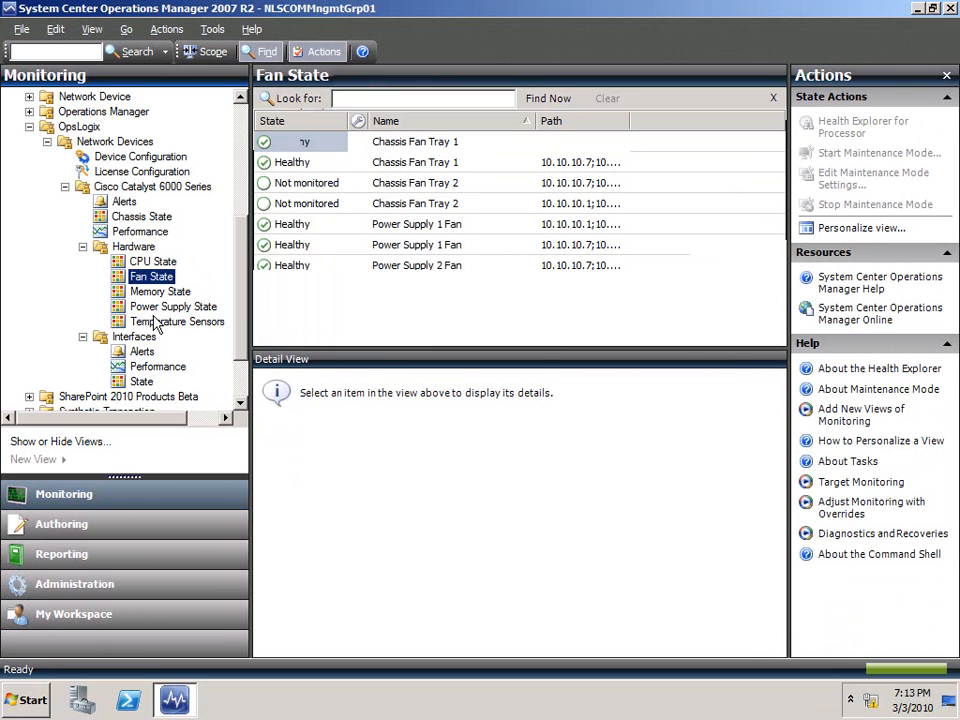
{"action": "left_click", "coordinate": [172, 306]}
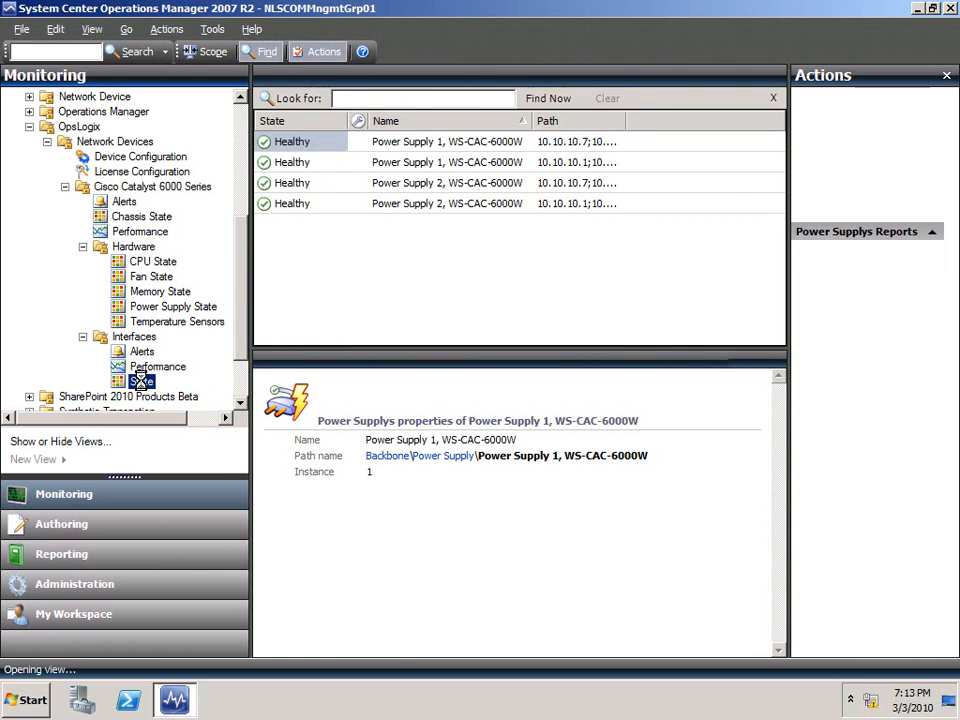
- Review the Interfaces State view, then the Interfaces Alerts list of bandwidth alerts
{"action": "left_click", "coordinate": [140, 380]}
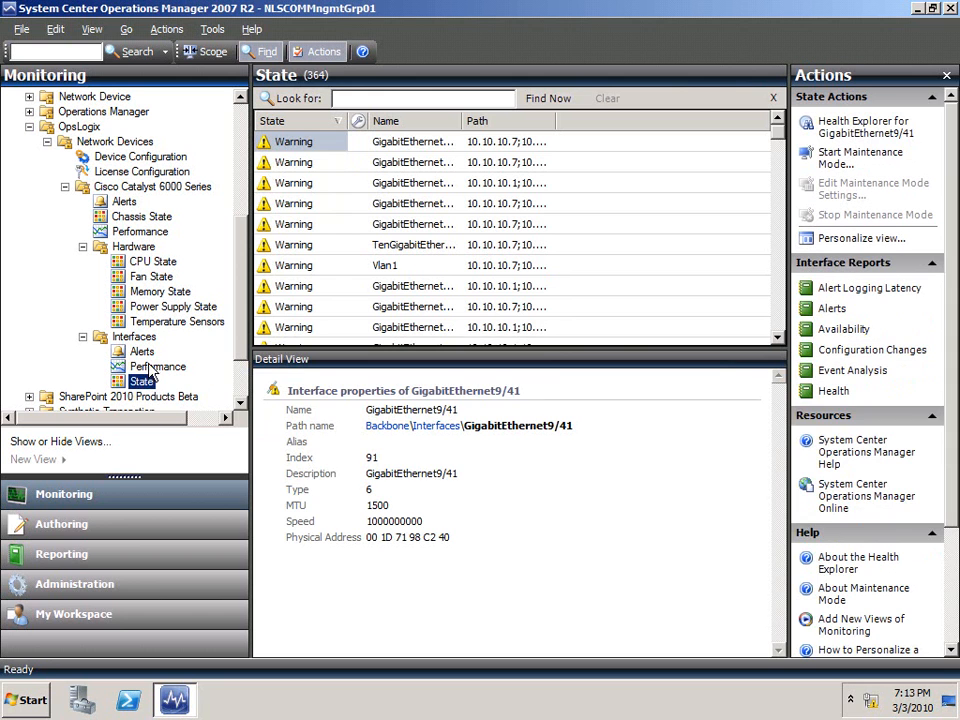
{"action": "left_click", "coordinate": [140, 352]}
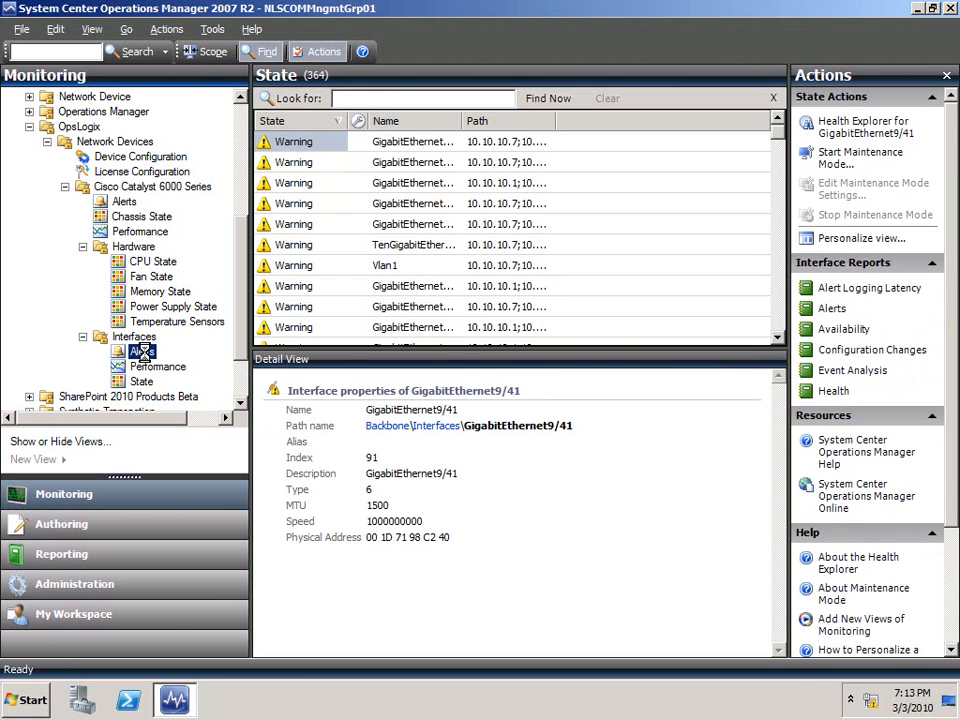
{"action": "left_click", "coordinate": [140, 352]}
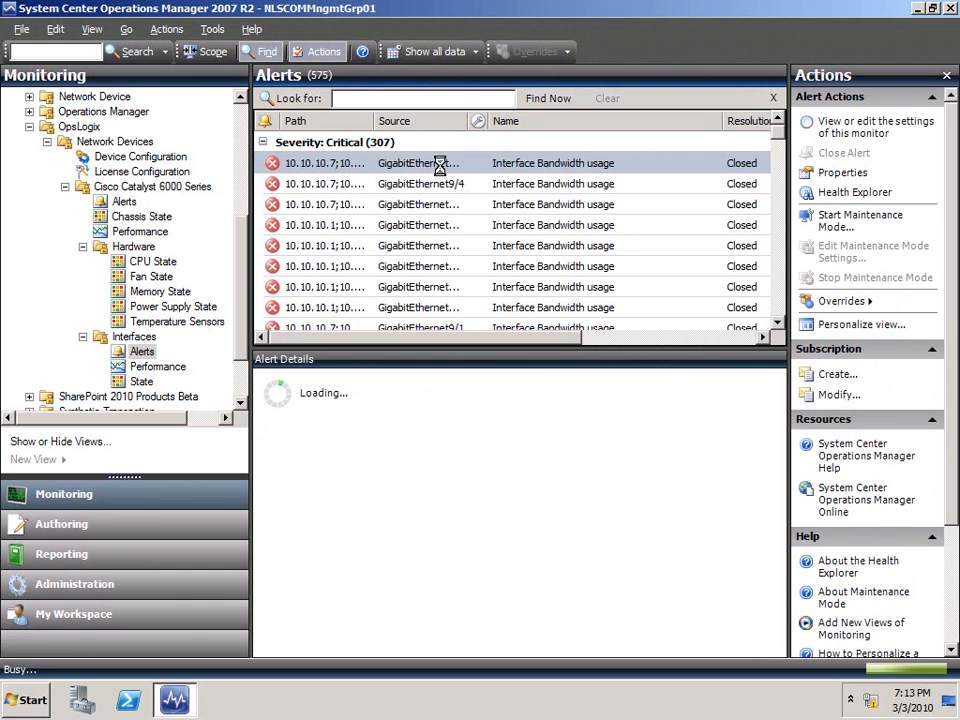
- View the first bandwidth alert's details, then the TenGigabitEthernet6/5 Interface Operational State DOWN alert
{"action": "left_click", "coordinate": [420, 164]}
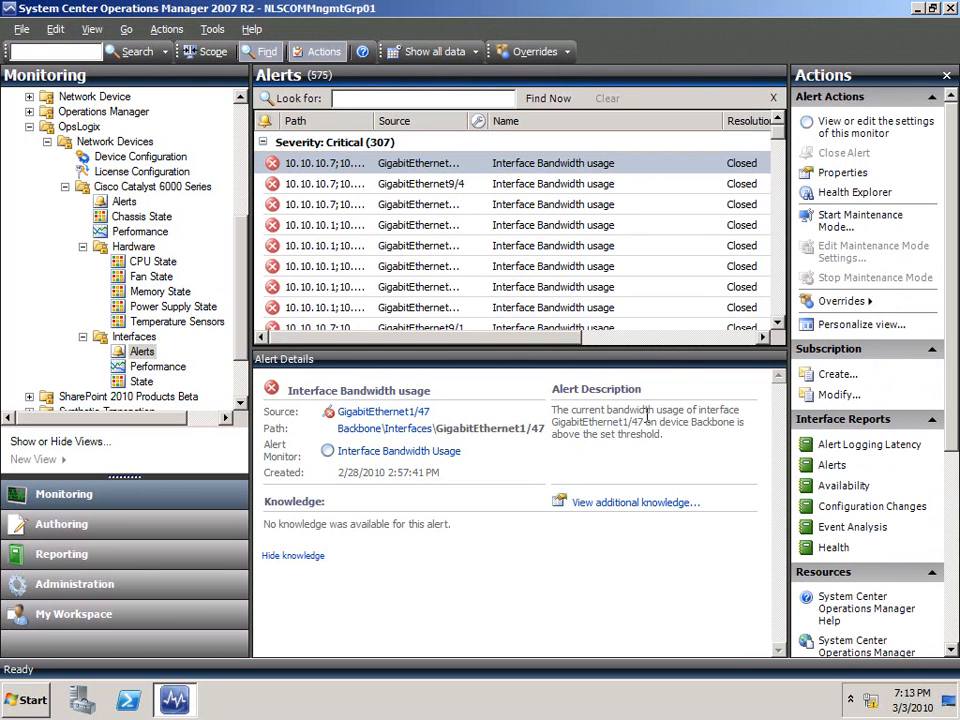
{"action": "mouse_move", "coordinate": [668, 414]}
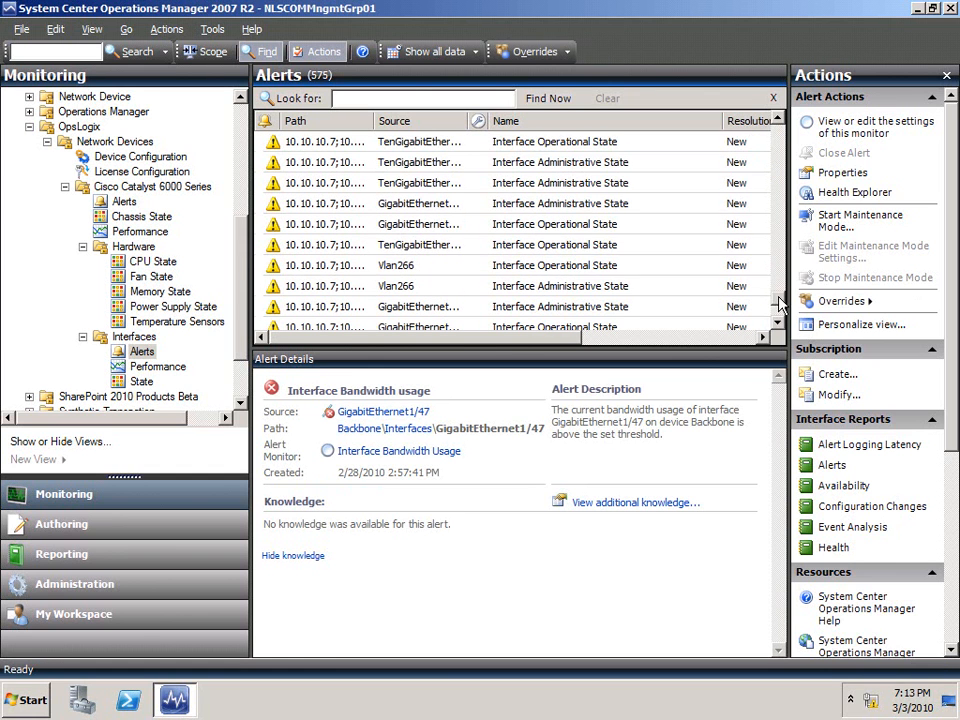
{"action": "left_click", "coordinate": [556, 244]}
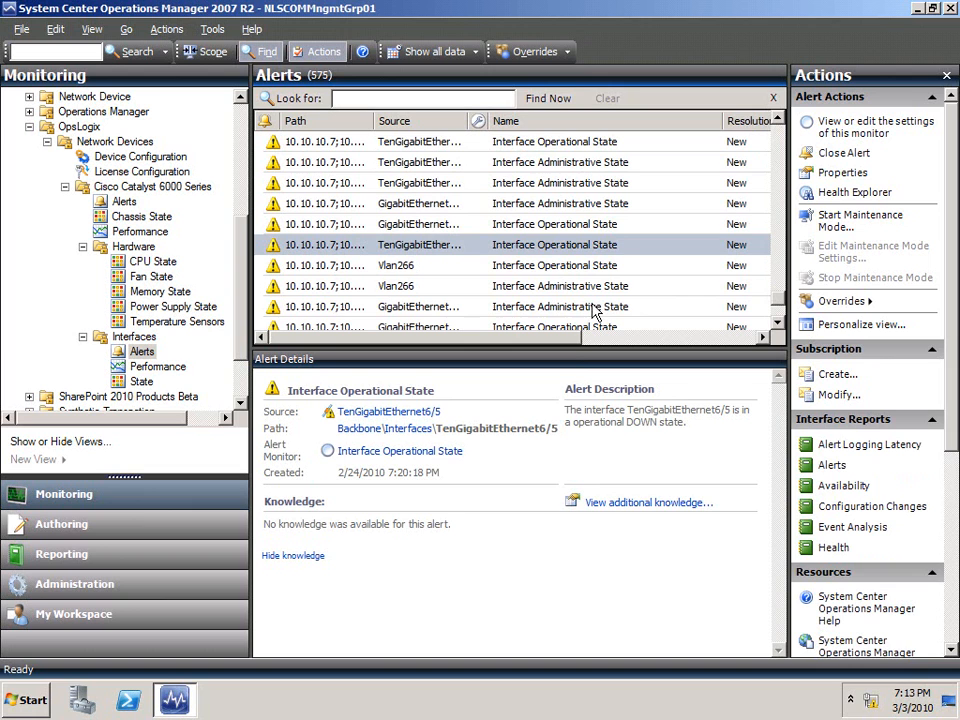
{"action": "mouse_move", "coordinate": [744, 658]}
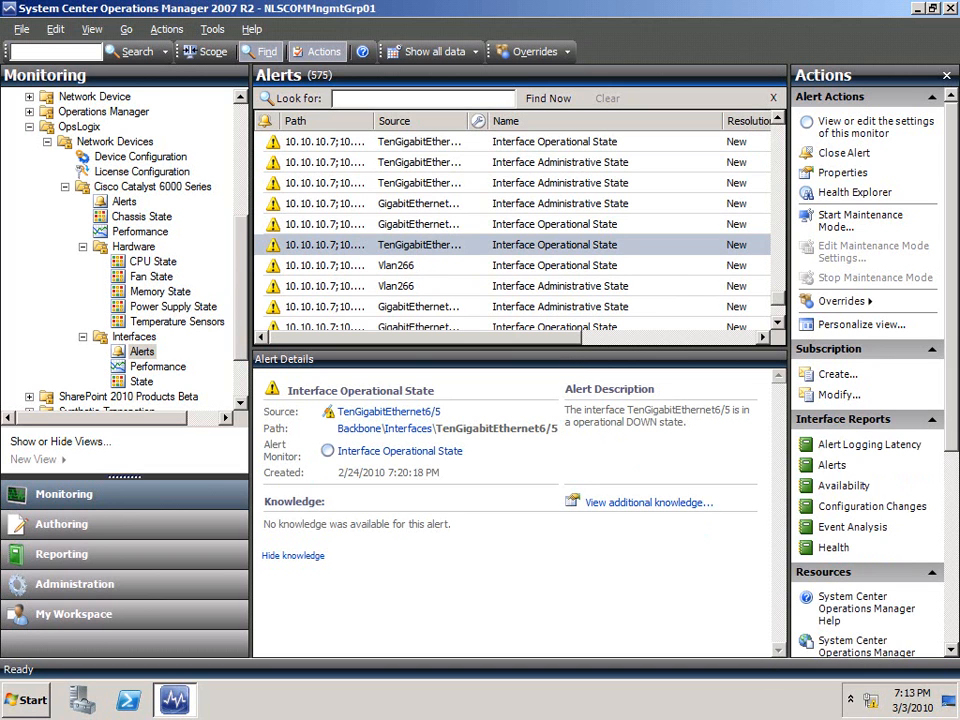
{"action": "mouse_move", "coordinate": [420, 304]}
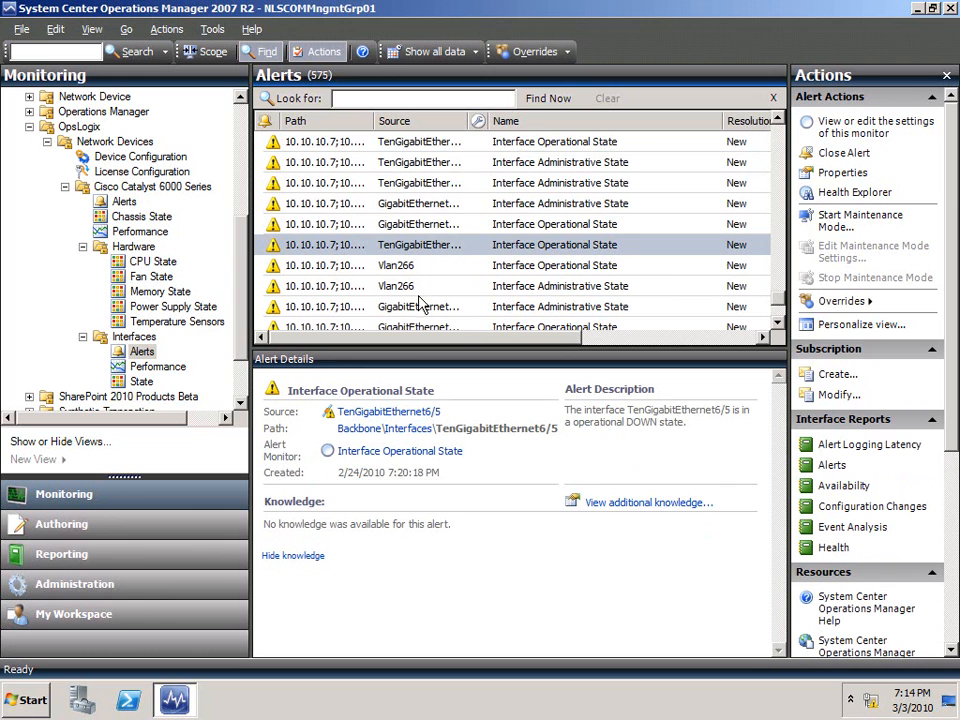
{"action": "scroll", "scroll_direction": "up", "scroll_amount": 3}
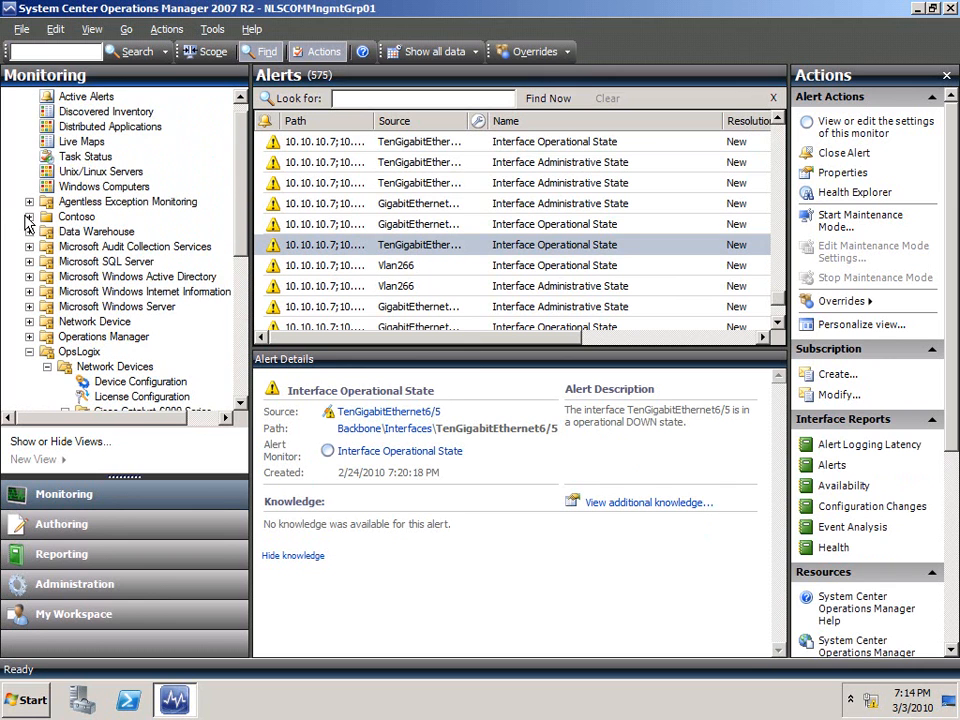
- Expand Contoso and display its Network Live Map with HQ and Backbone in warning
{"action": "left_click", "coordinate": [30, 216]}
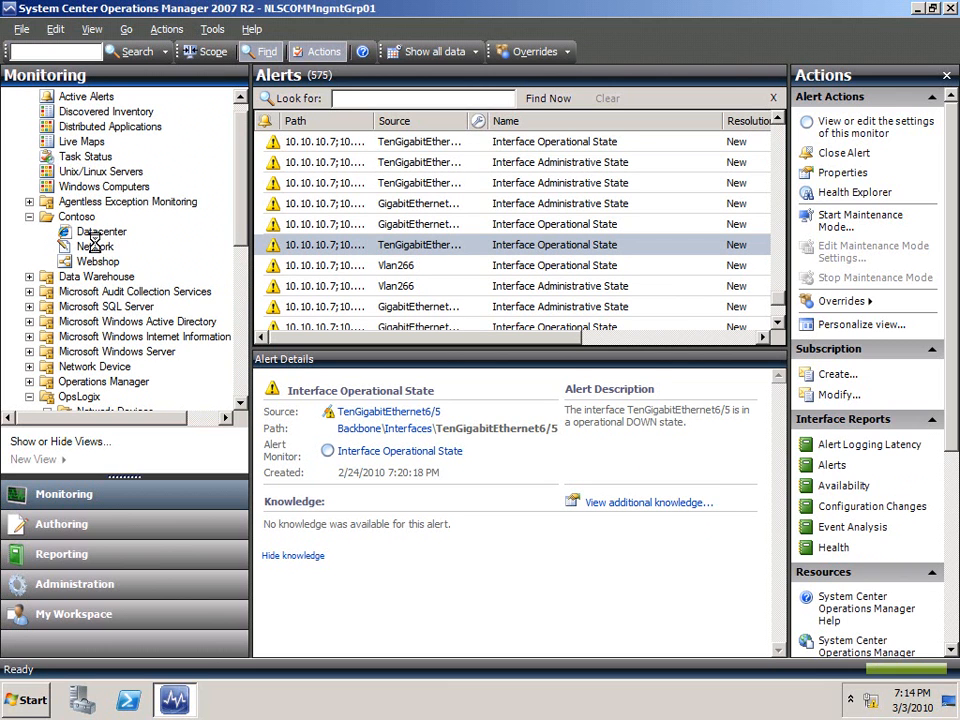
{"action": "left_click", "coordinate": [96, 246]}
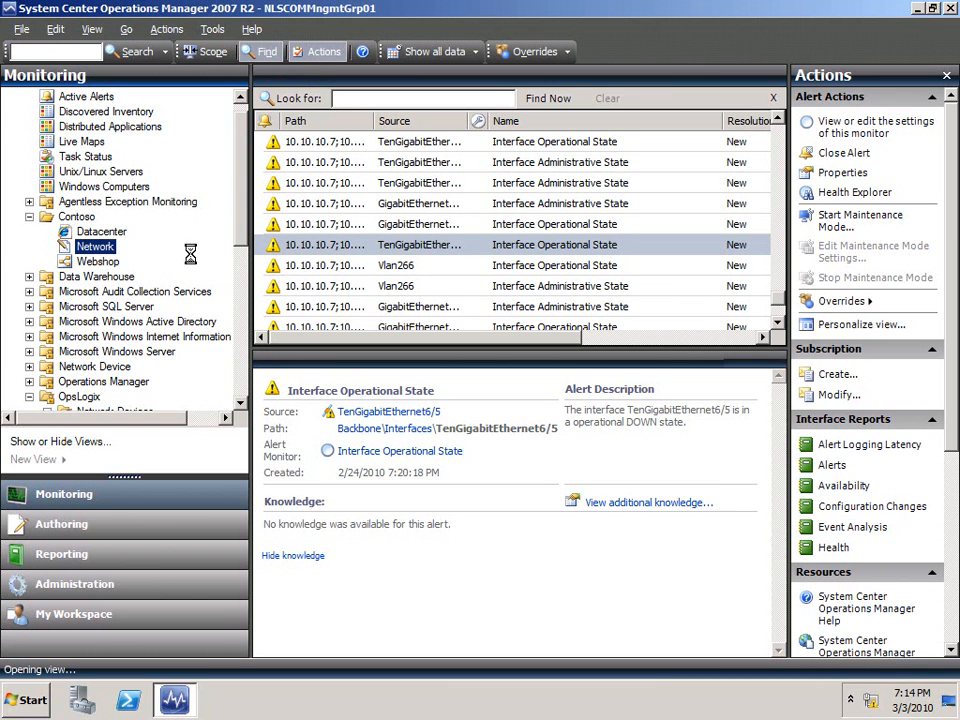
{"action": "left_click", "coordinate": [96, 246]}
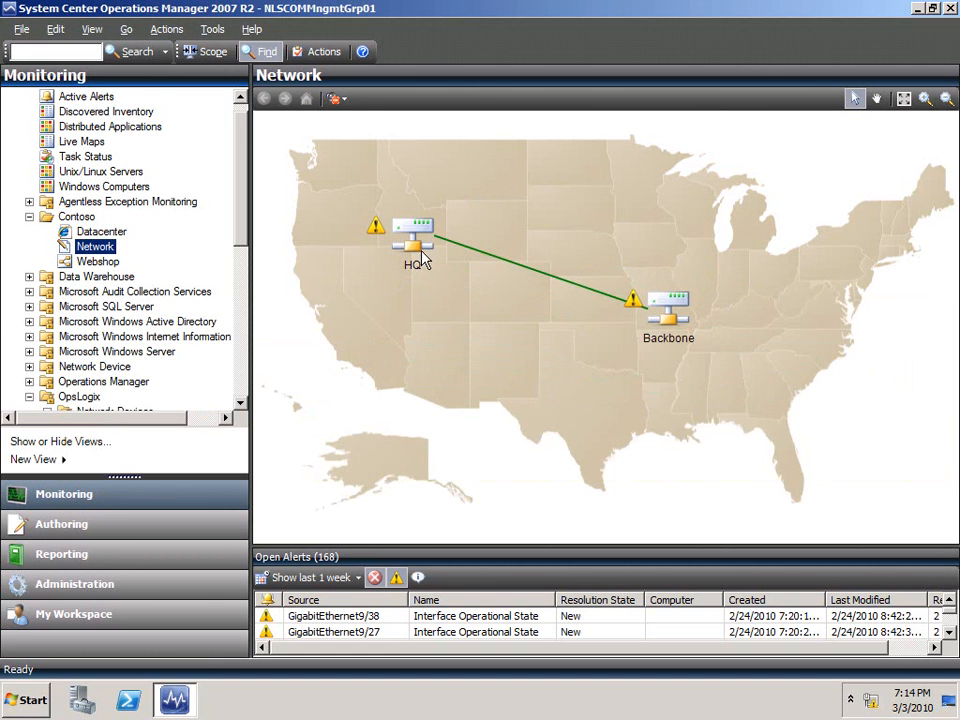
{"action": "mouse_move", "coordinate": [396, 284]}
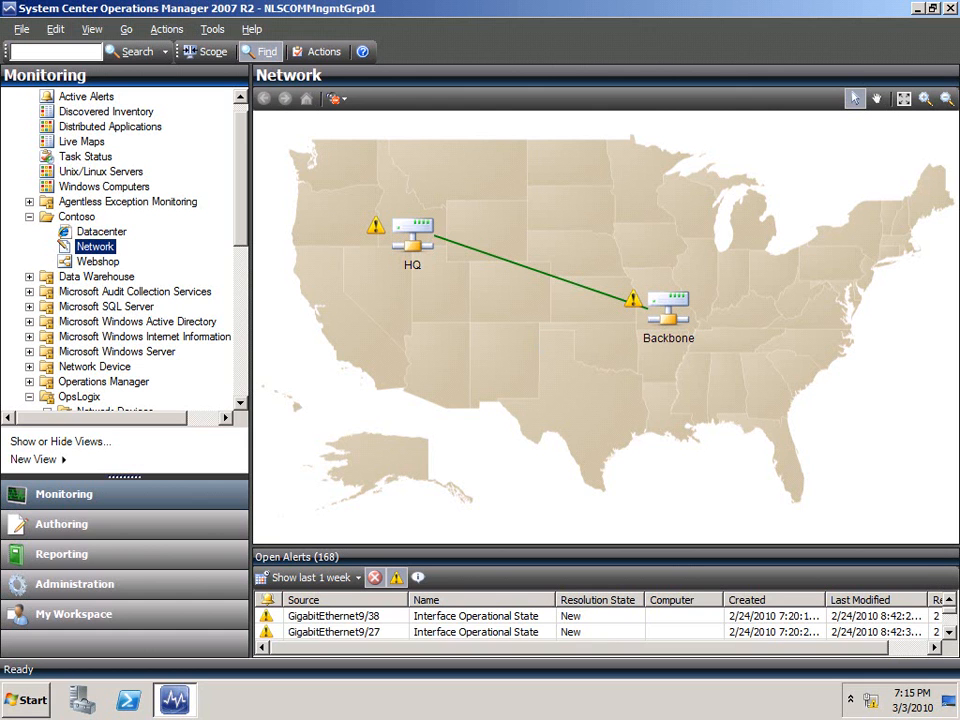
{"action": "mouse_move", "coordinate": [672, 448]}
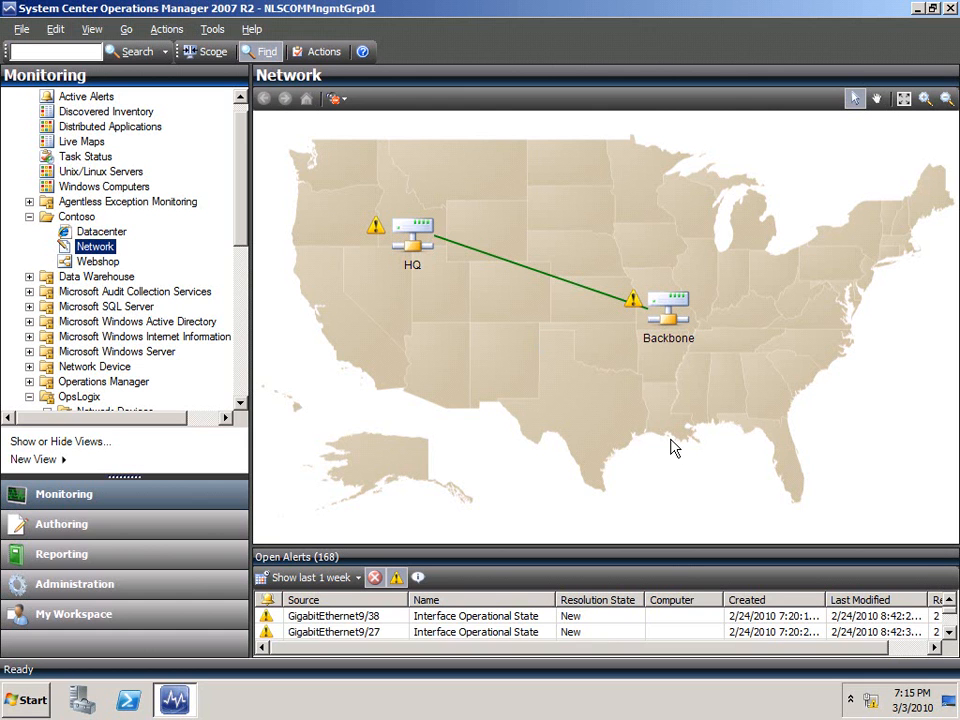